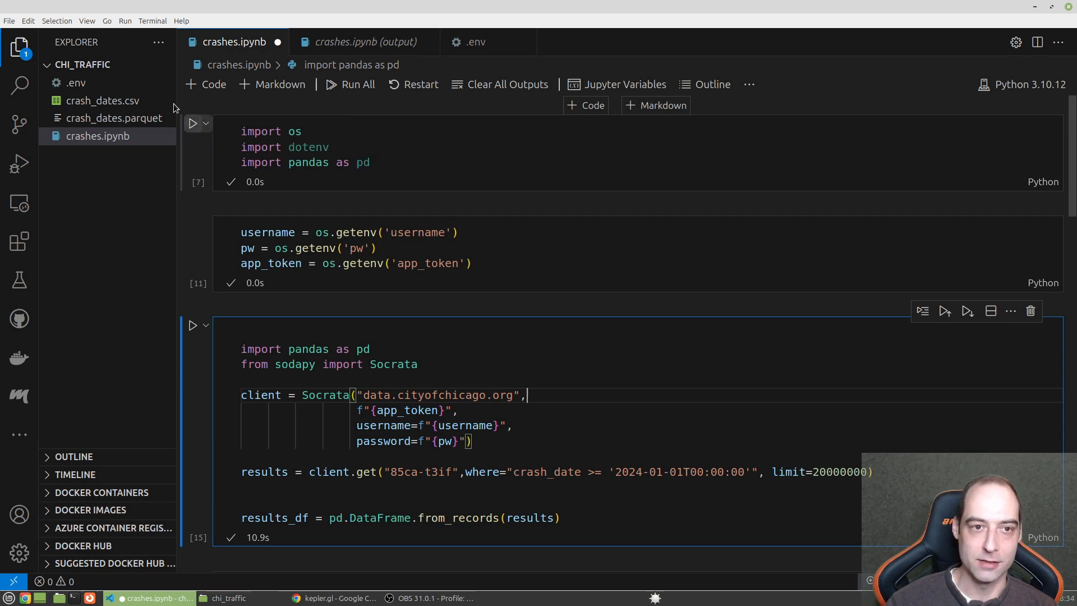
mouse_move(343, 185)
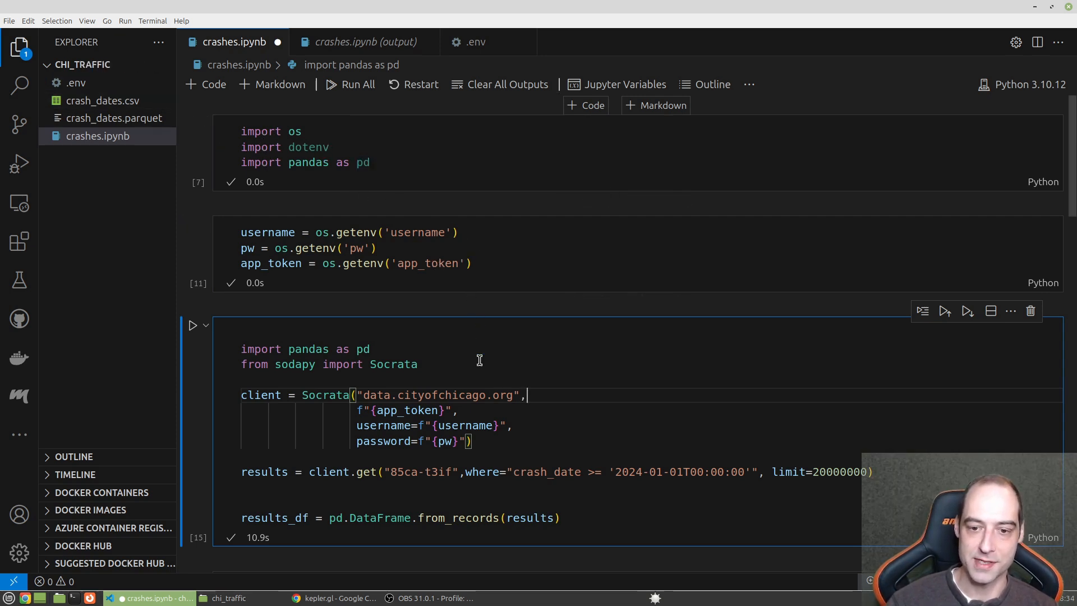
Scroll down the notebook past the Socrata query to check the 124172 × 48 result shape
scroll("down", 3)
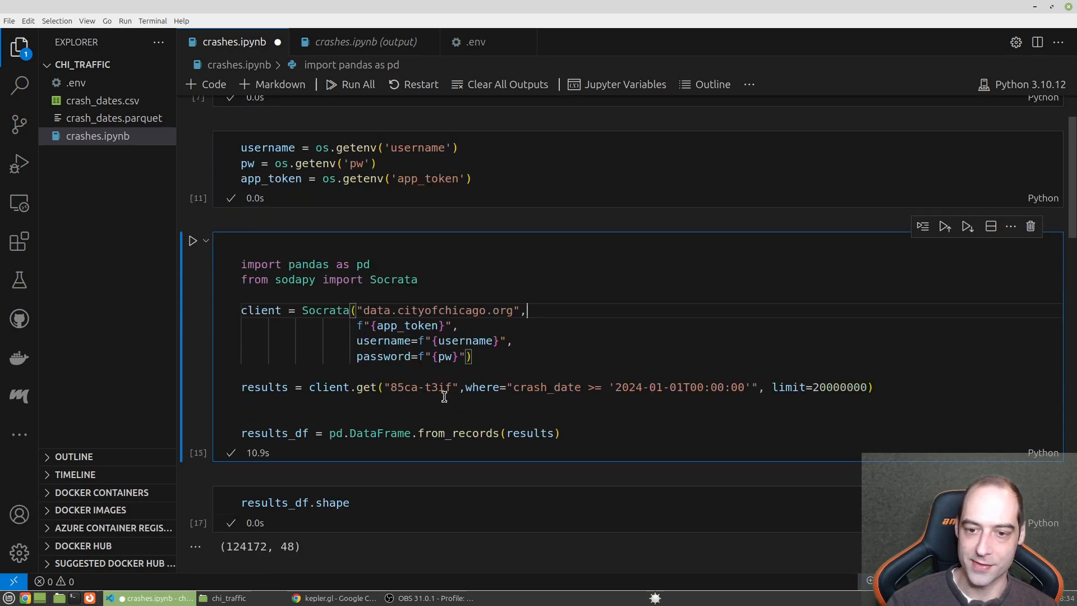
mouse_move(465, 393)
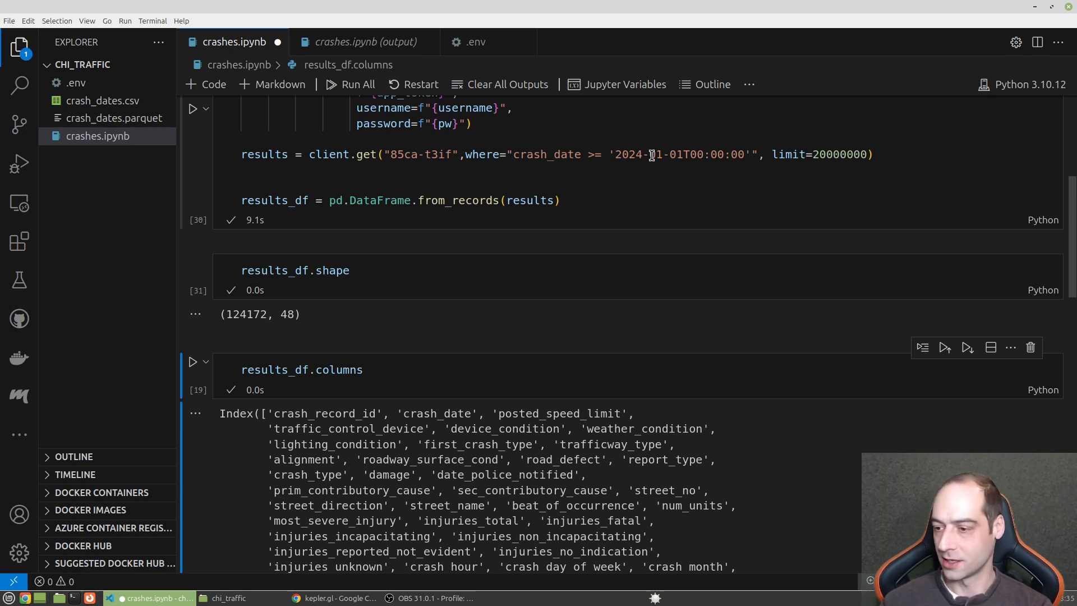
mouse_move(777, 154)
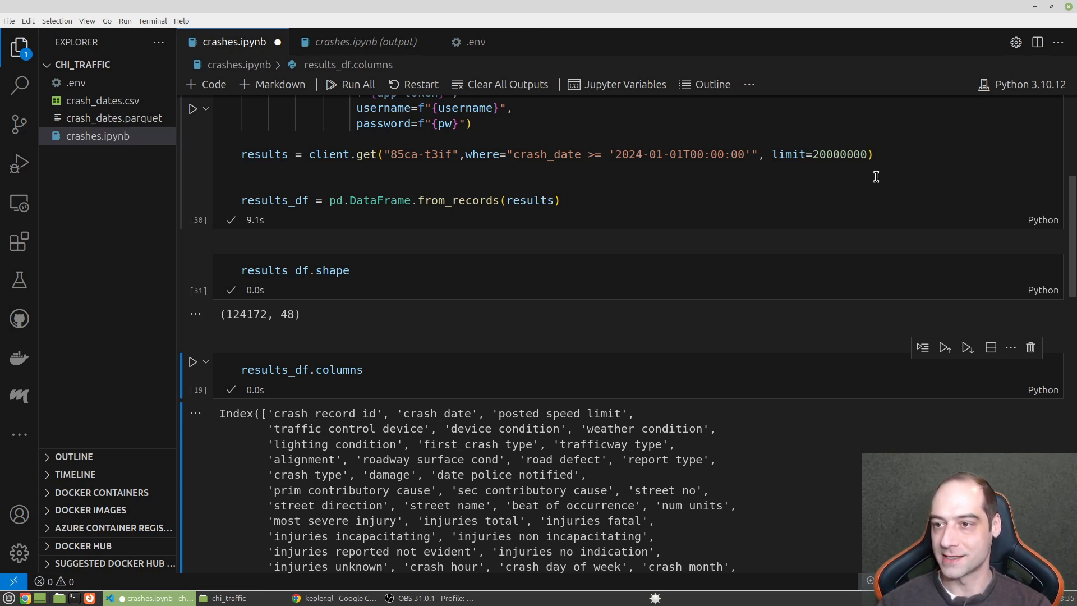
mouse_move(761, 296)
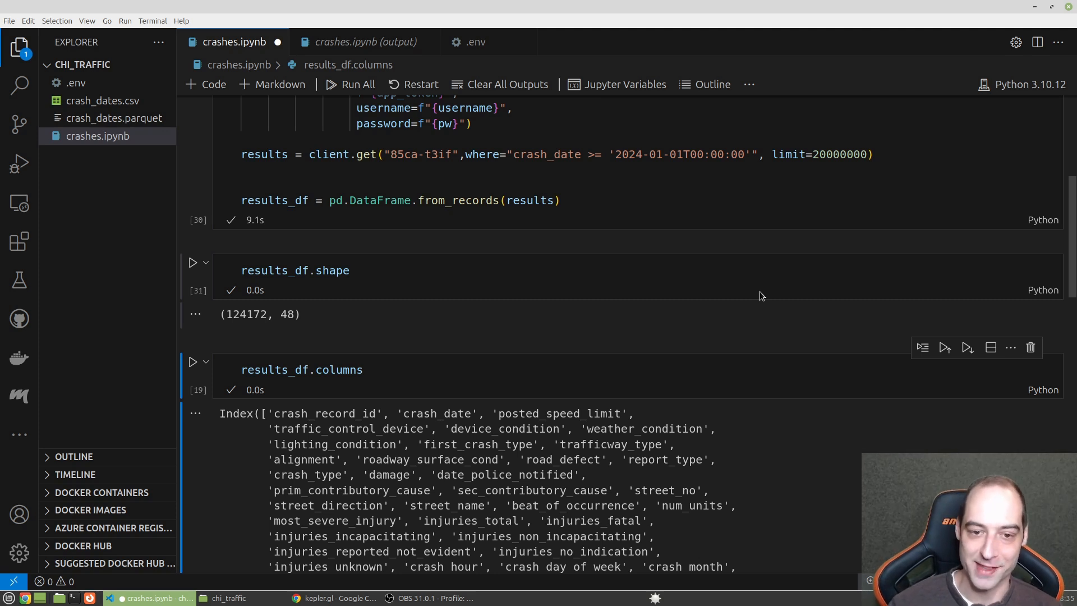
Review results_df.columns and the crash_date/latitude/longitude subset cell, adding a new cell below
scroll("down", 3)
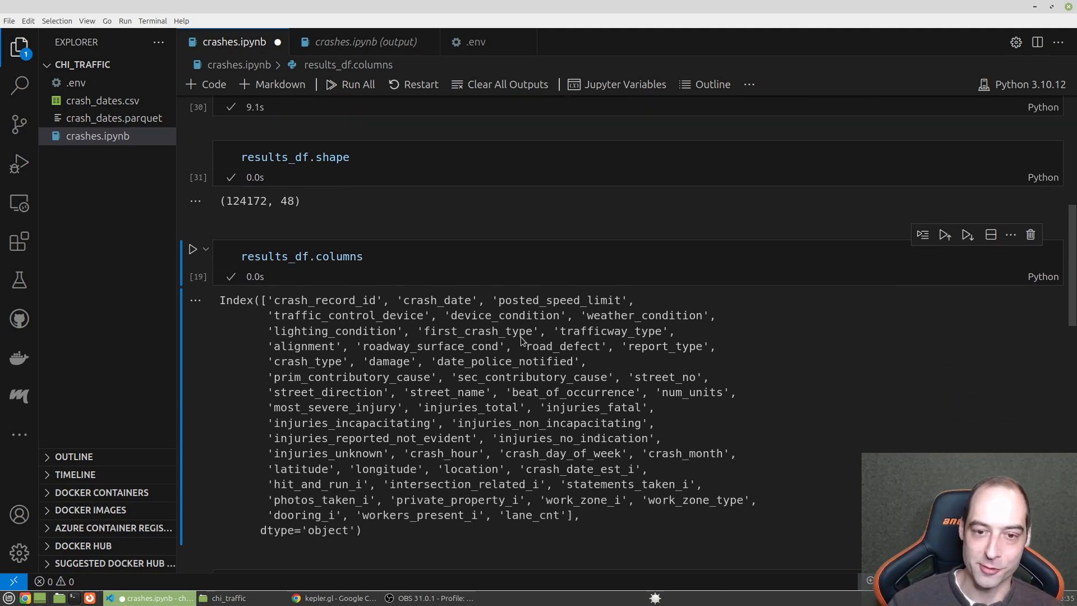
scroll("down", 3)
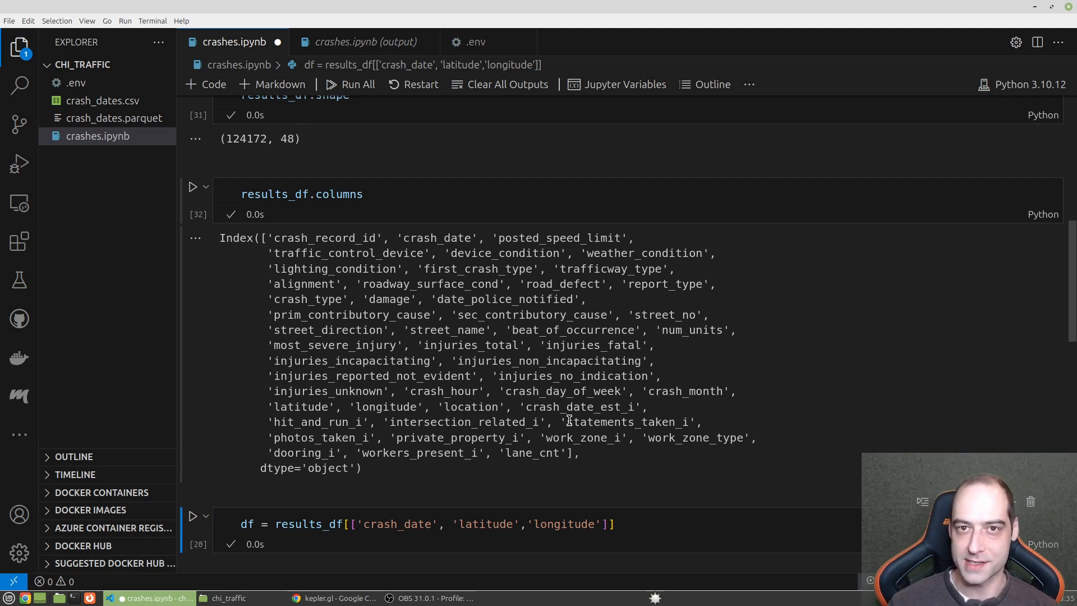
mouse_move(449, 276)
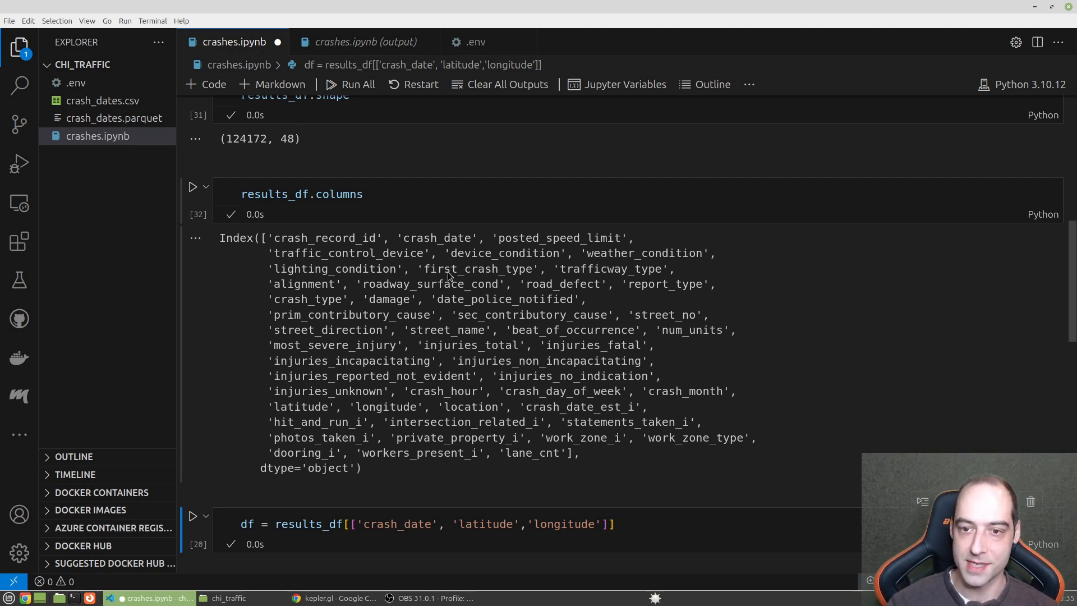
double_click(436, 238)
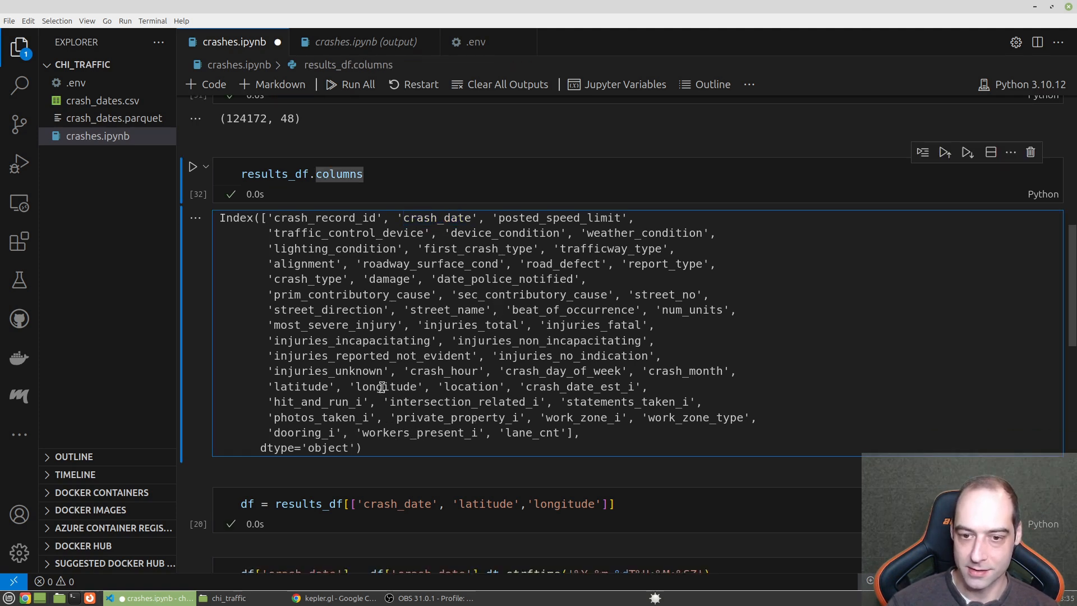
double_click(302, 386)
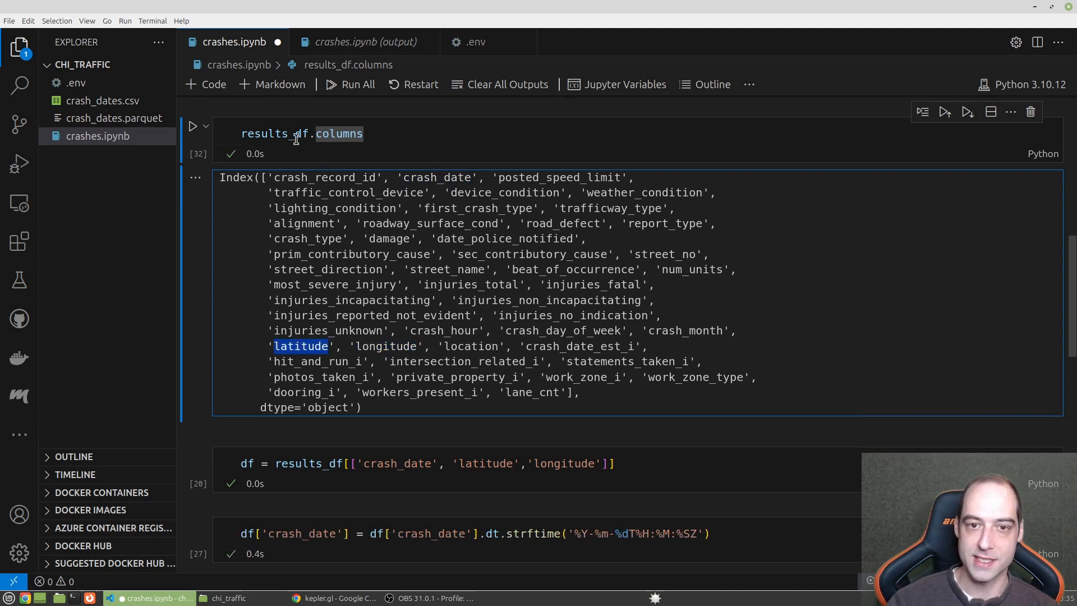
left_click(668, 463)
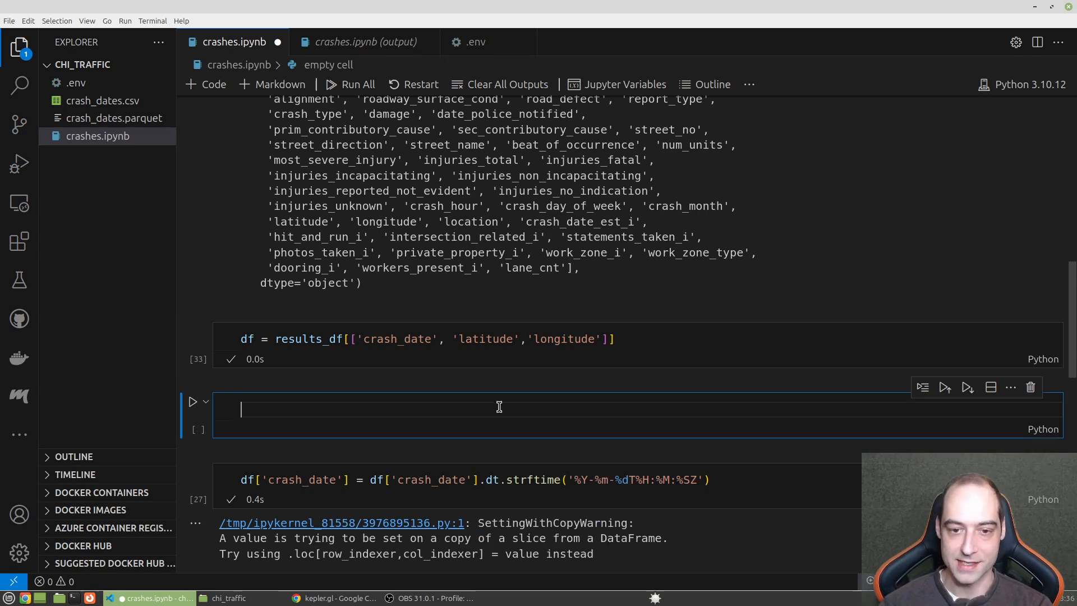
Write df['crash_date'] = pd.to_datetime(df['crash_date']) in the new cell
left_click(265, 480)
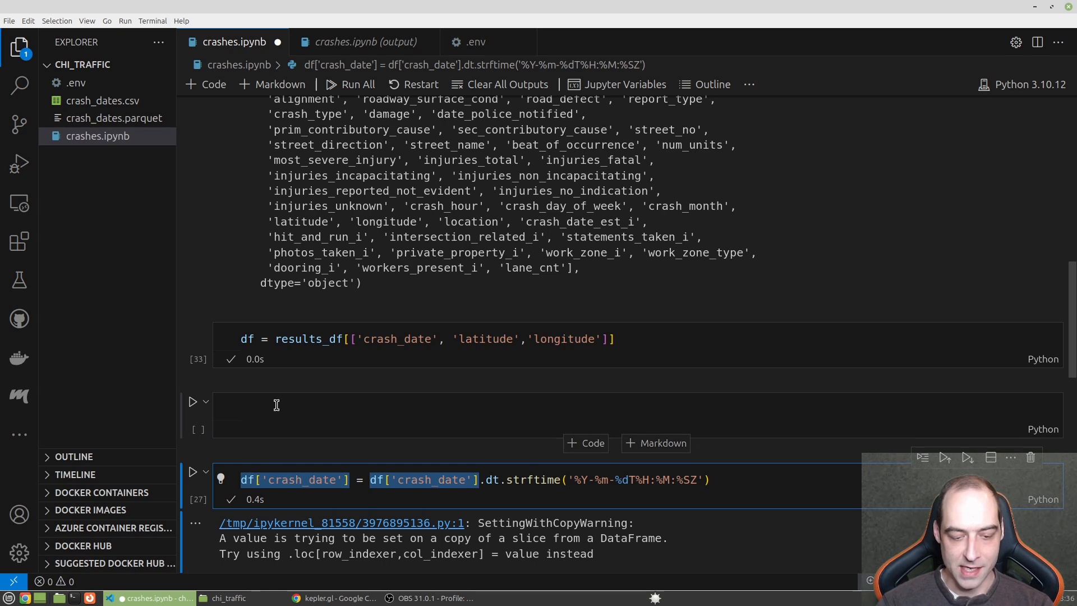
type("df['crash_date']")
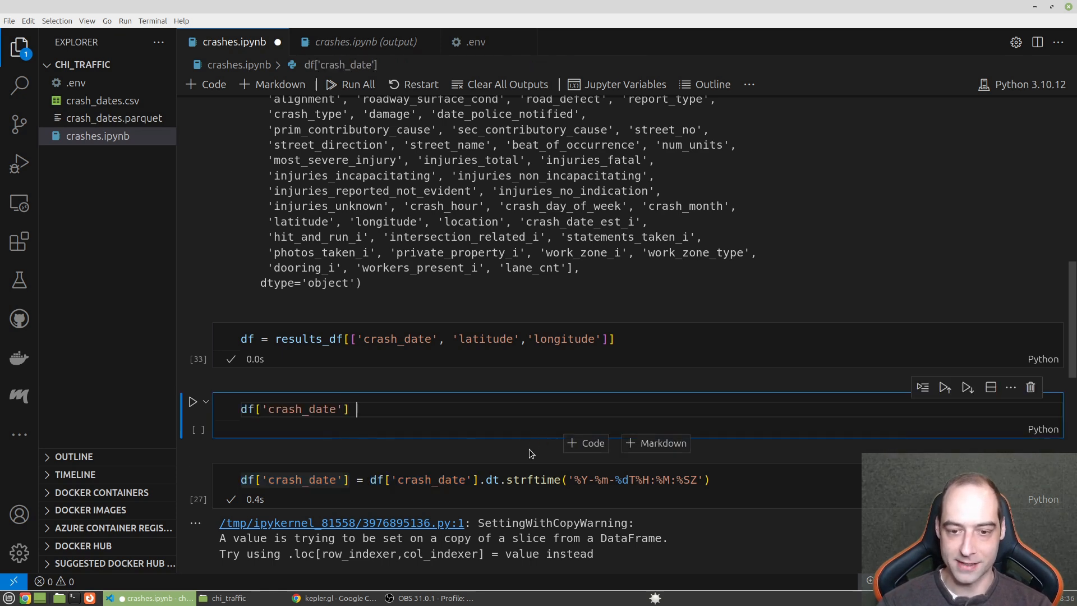
type("= pd")
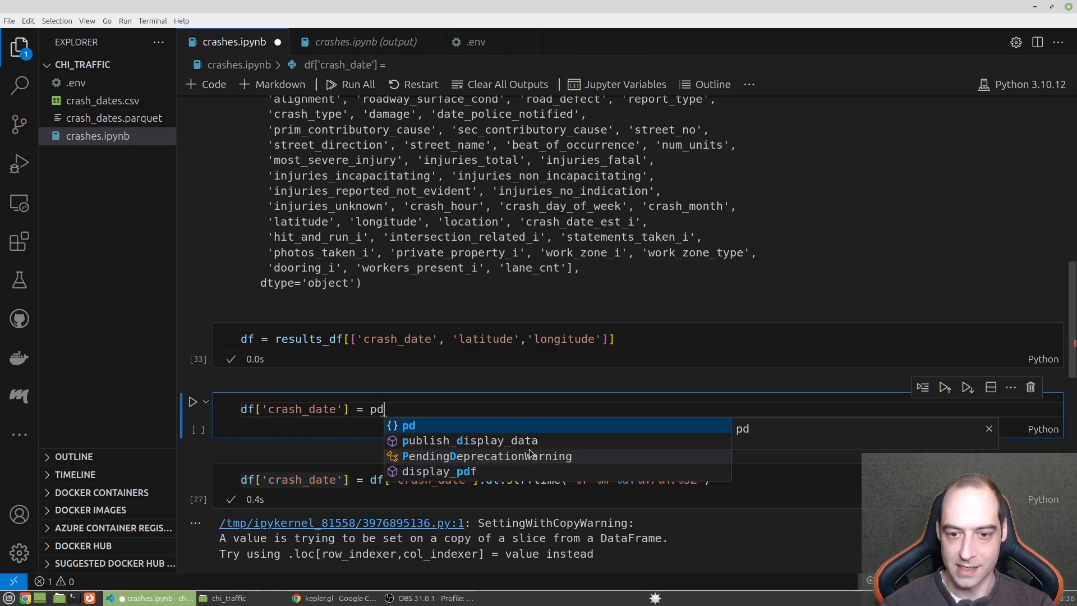
type(".")
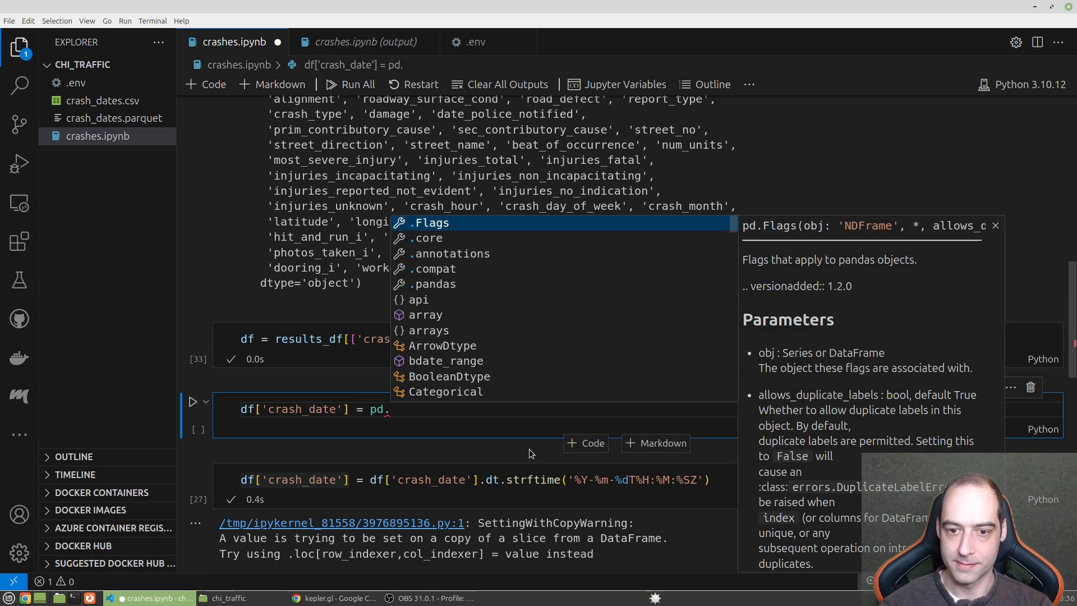
type("date")
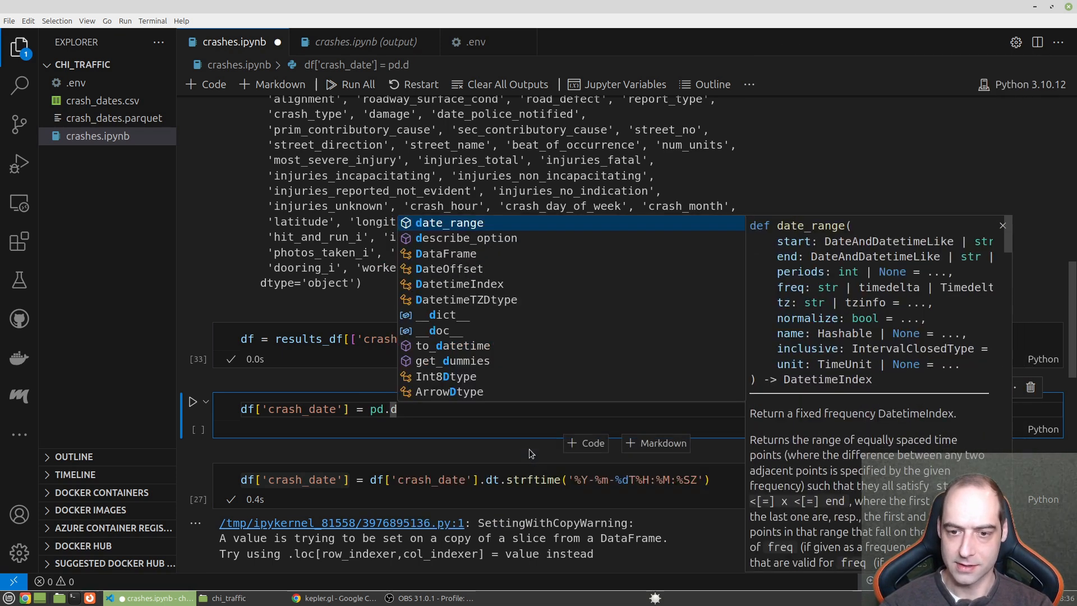
left_click(452, 345)
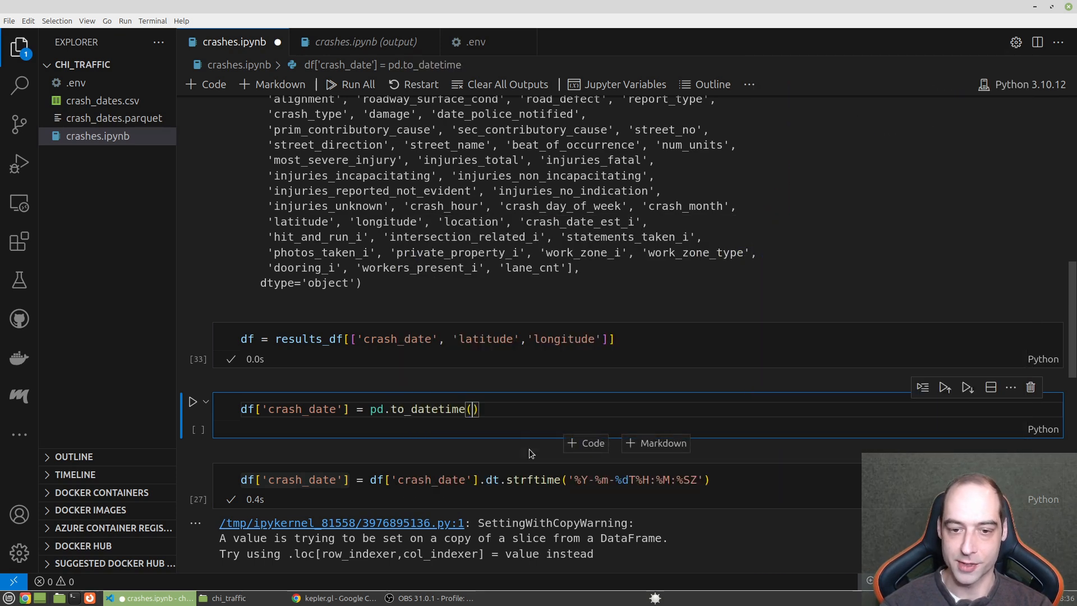
type("df['crash_date']")
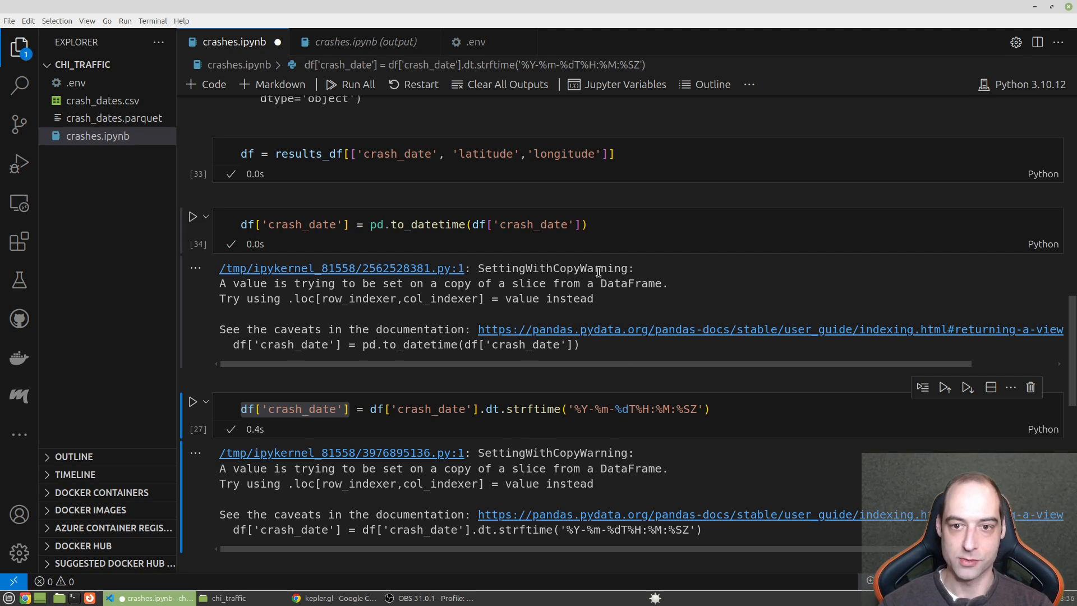
Rerun the export cell so crash_dates.csv is written with the datetime column
scroll("down", 3)
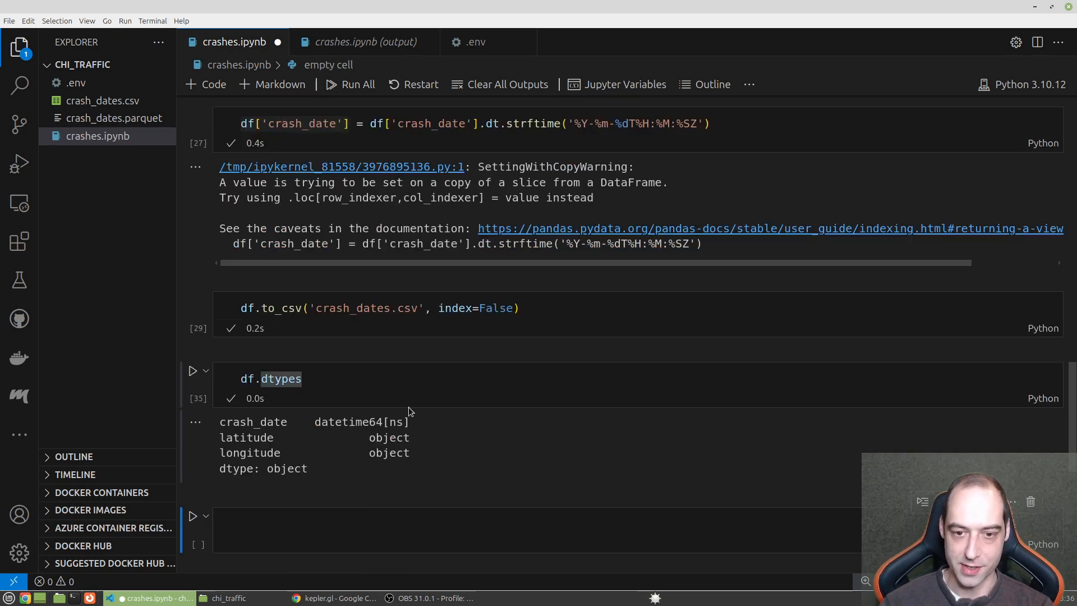
left_click(419, 308)
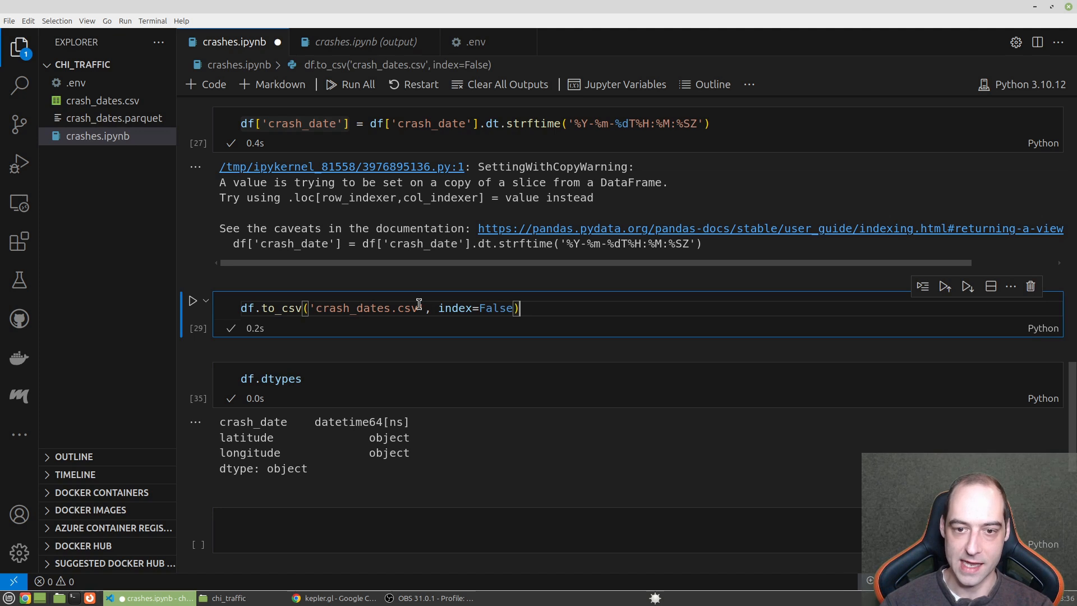
mouse_move(444, 326)
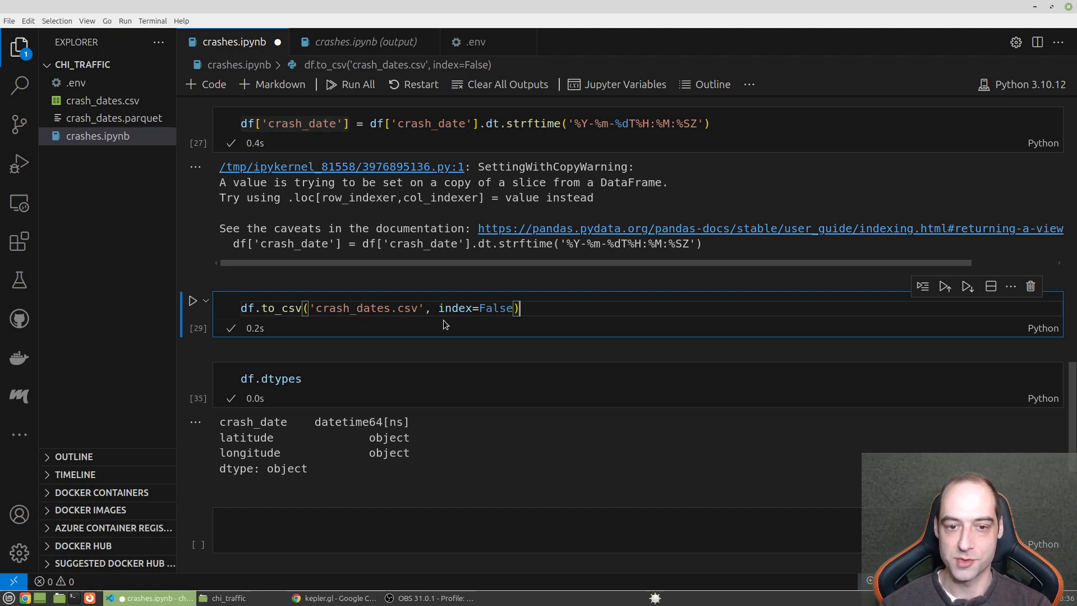
left_click(194, 301)
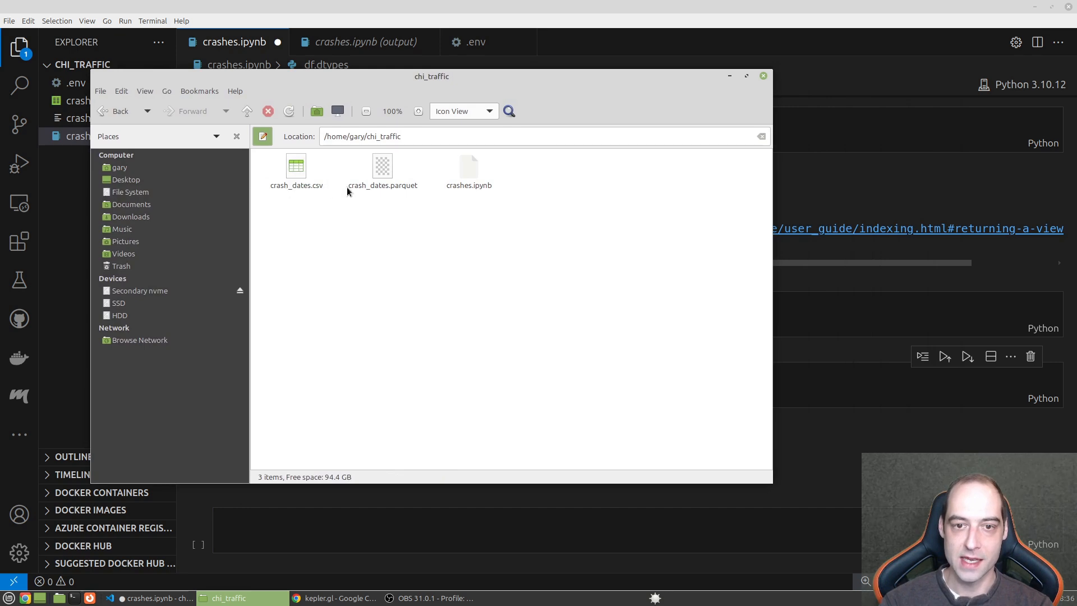
mouse_move(320, 182)
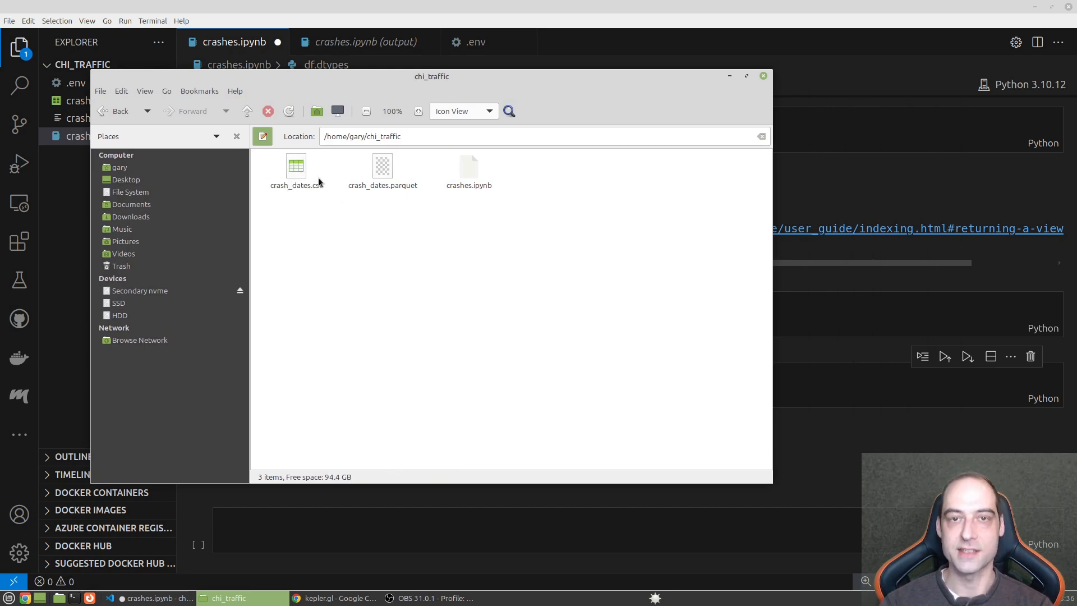
mouse_move(332, 597)
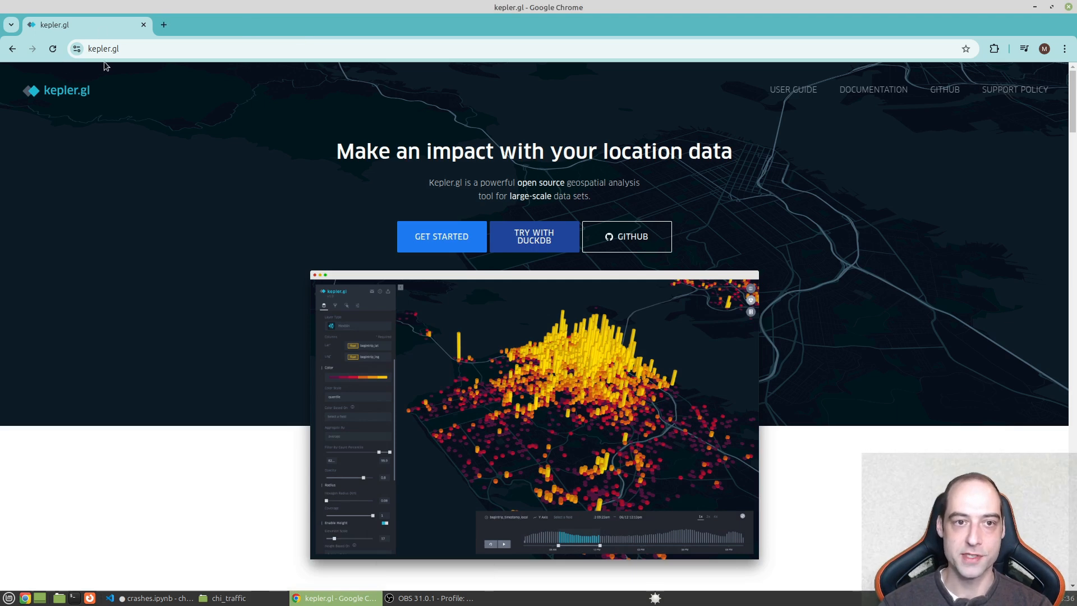
Load crash_dates.csv into the kepler.gl demo map and show its Filters panel
left_click(442, 236)
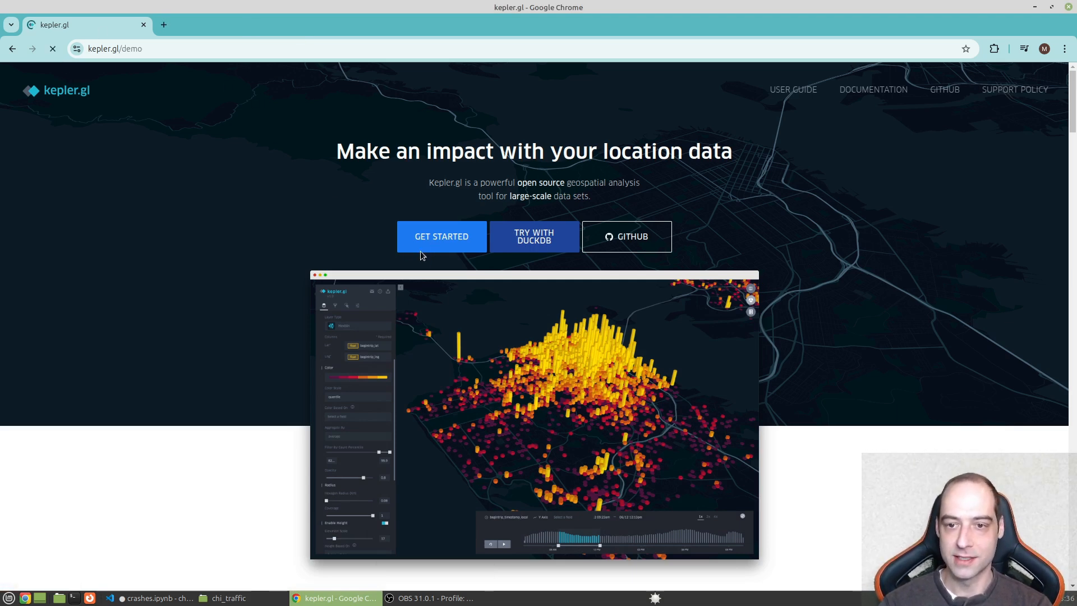
left_click(442, 236)
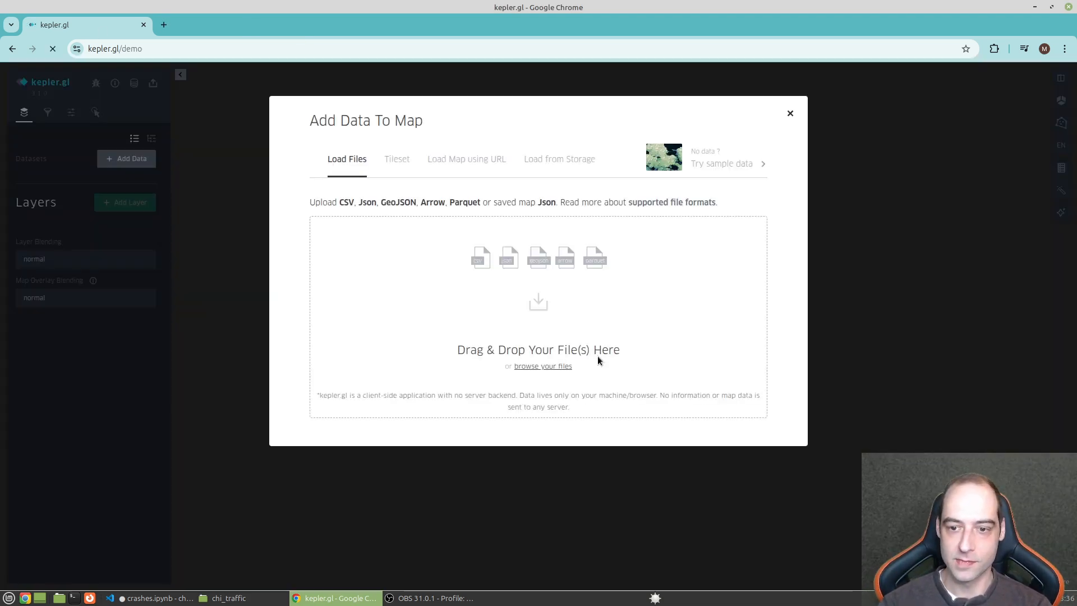
left_click(543, 366)
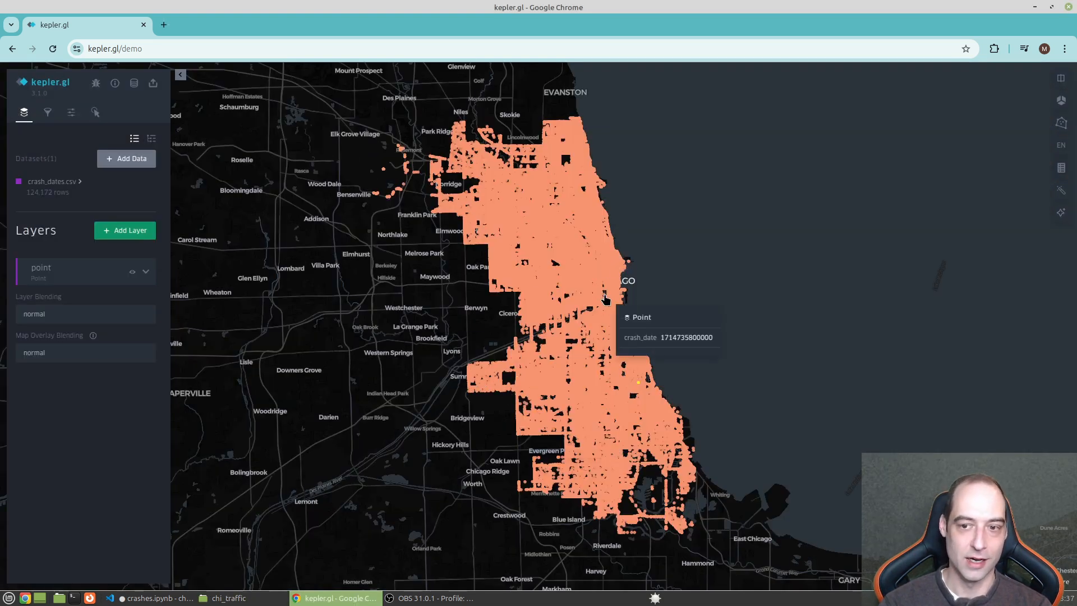
mouse_move(448, 437)
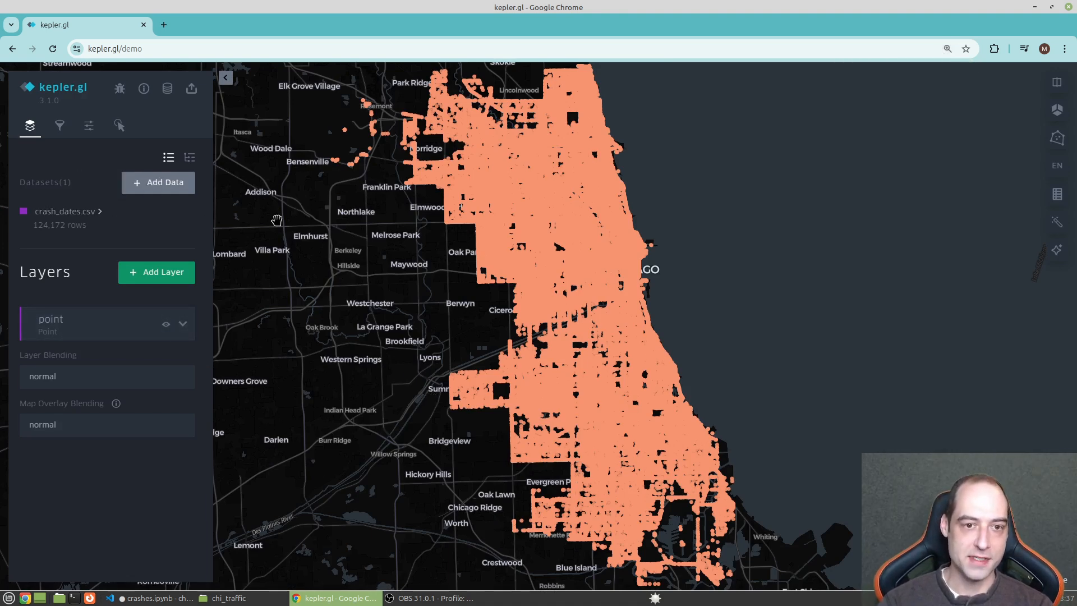
left_click(58, 126)
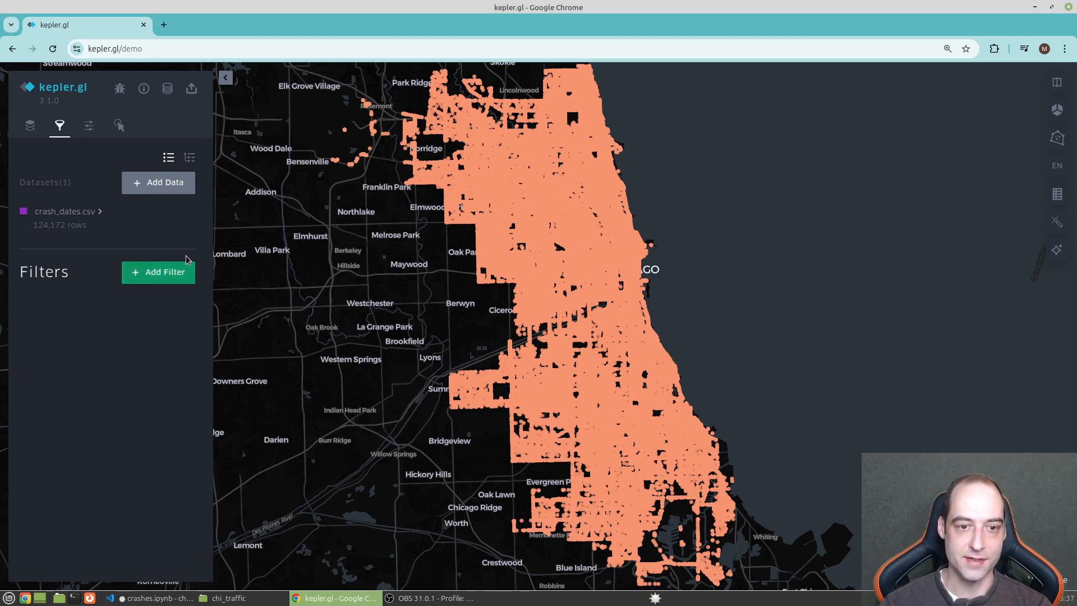
Add a new filter on the crash_date field
left_click(158, 272)
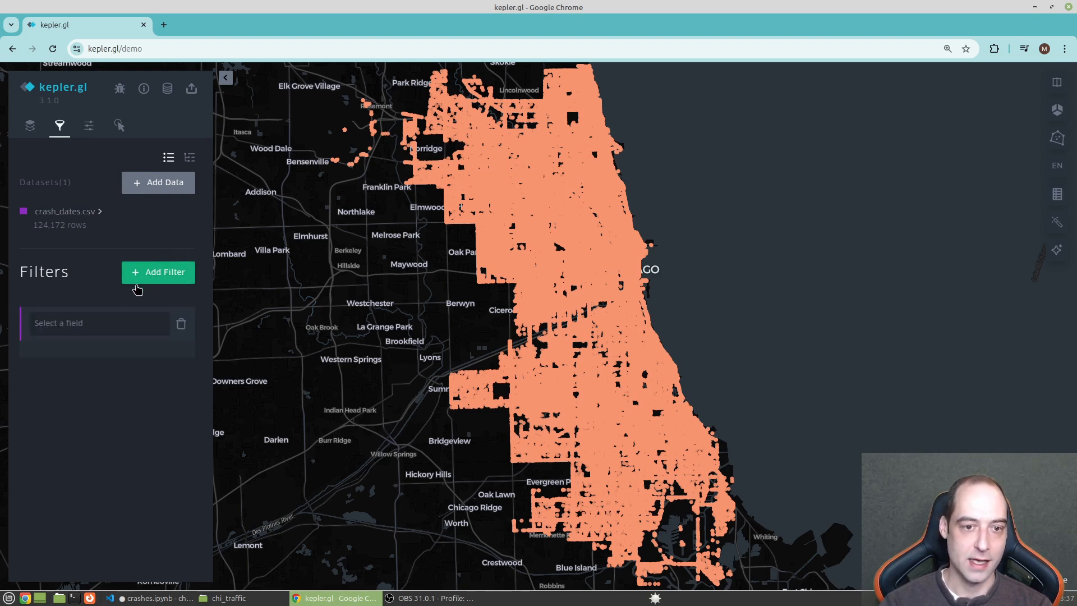
left_click(99, 323)
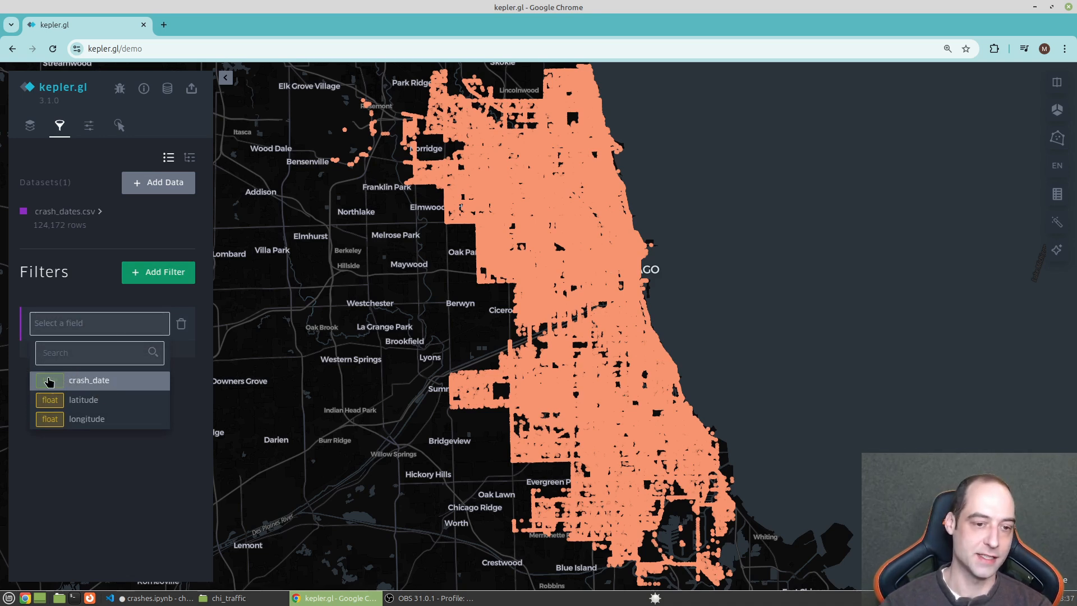
left_click(88, 380)
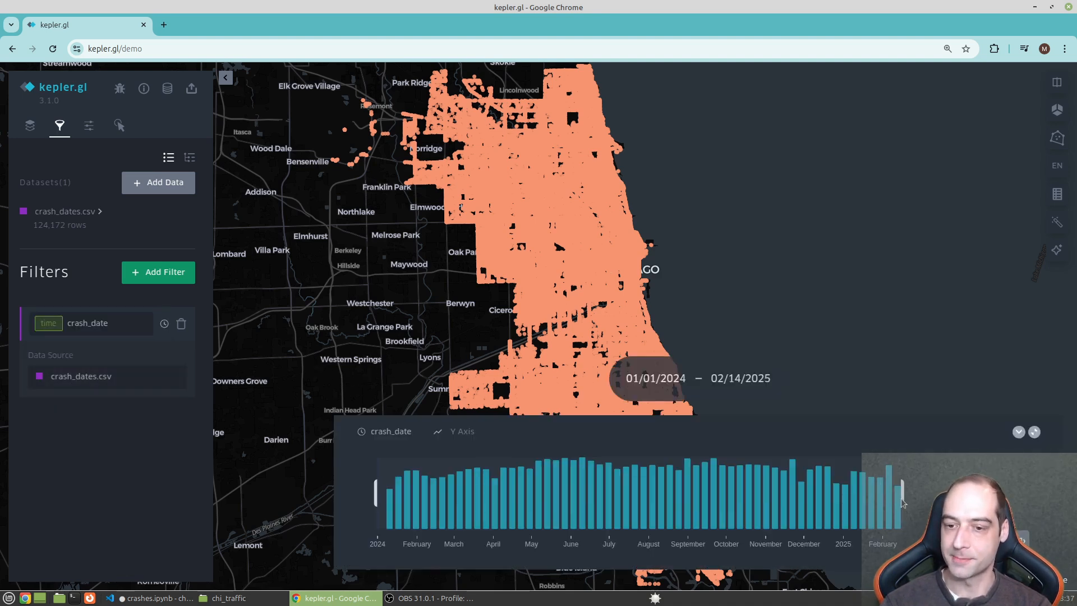
Narrow the time window to about 18 days and slide it forward to early June 2024
left_click_drag(900, 491, 401, 491)
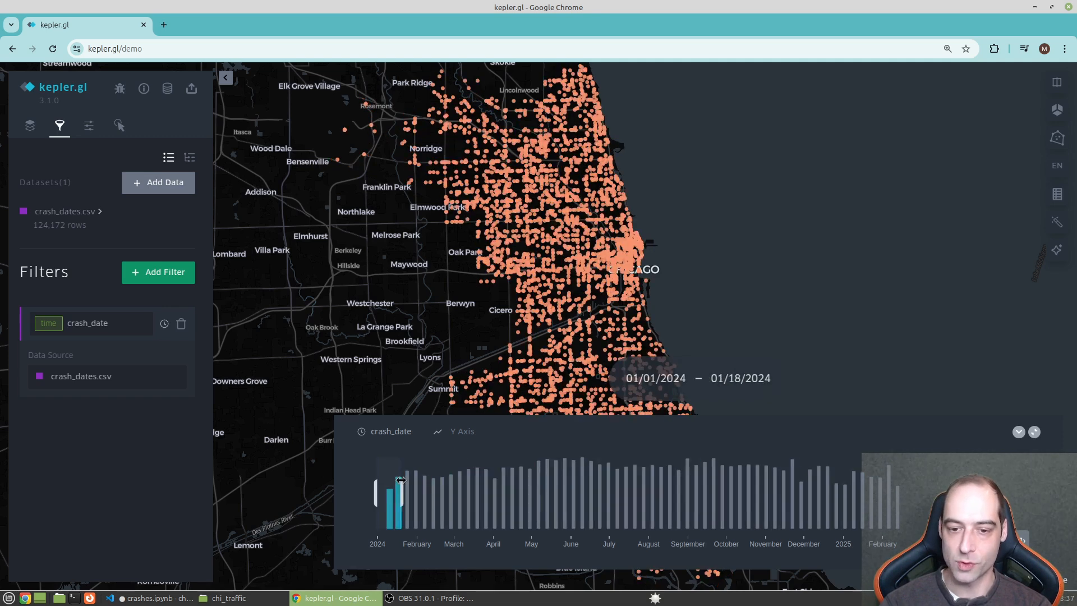
left_click_drag(388, 492, 398, 491)
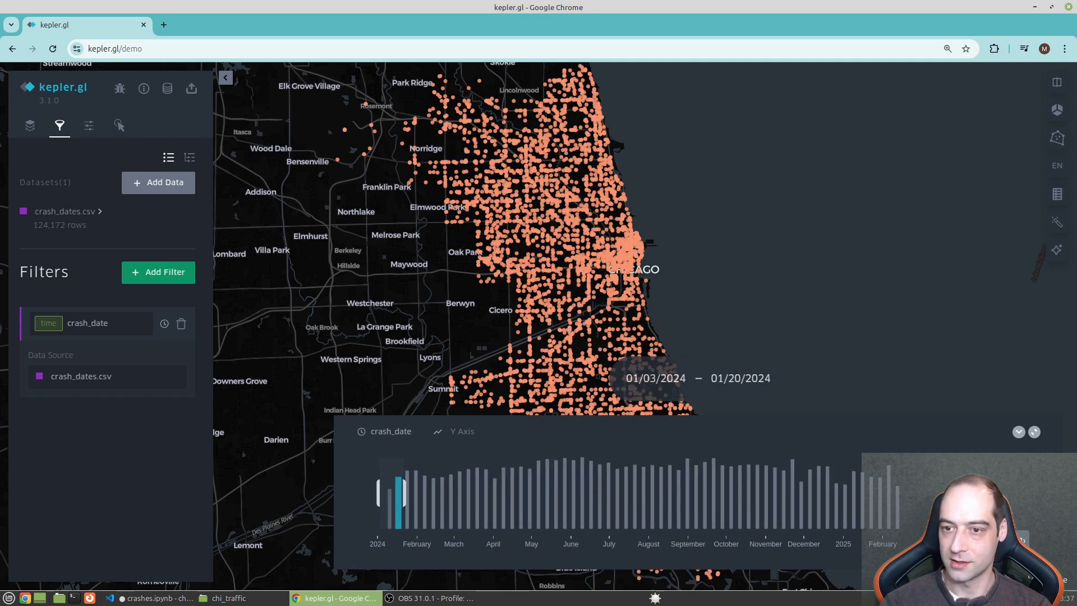
left_click_drag(398, 491, 440, 491)
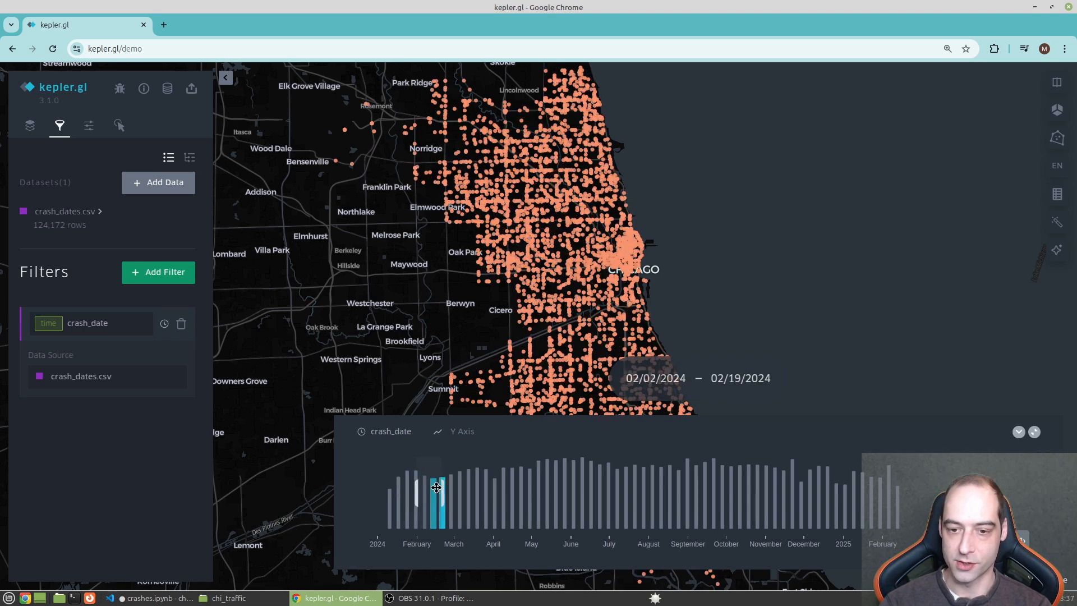
left_click_drag(437, 489, 496, 490)
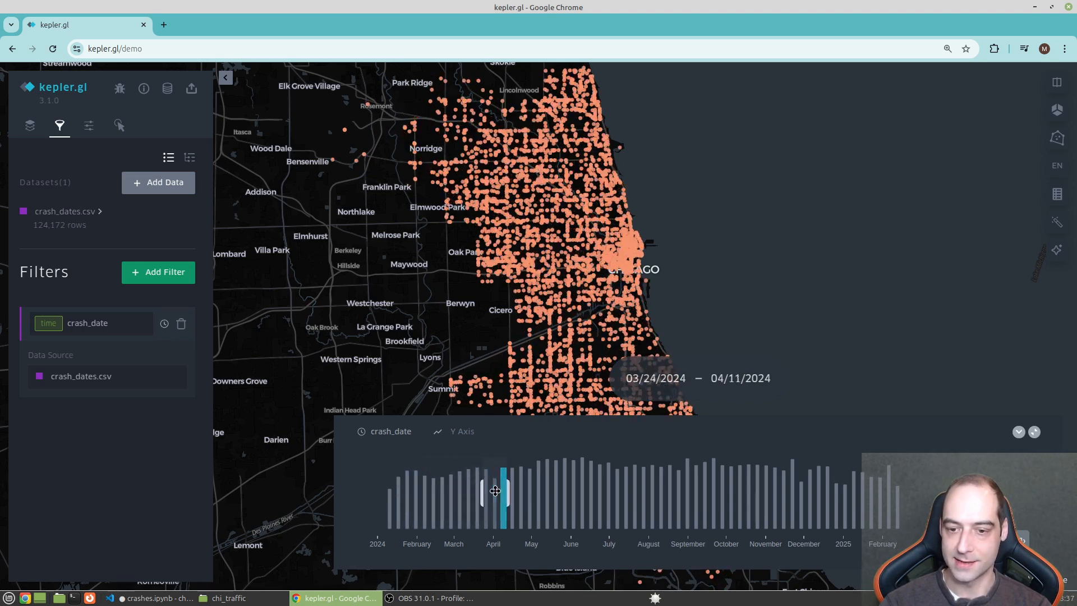
left_click_drag(495, 490, 556, 490)
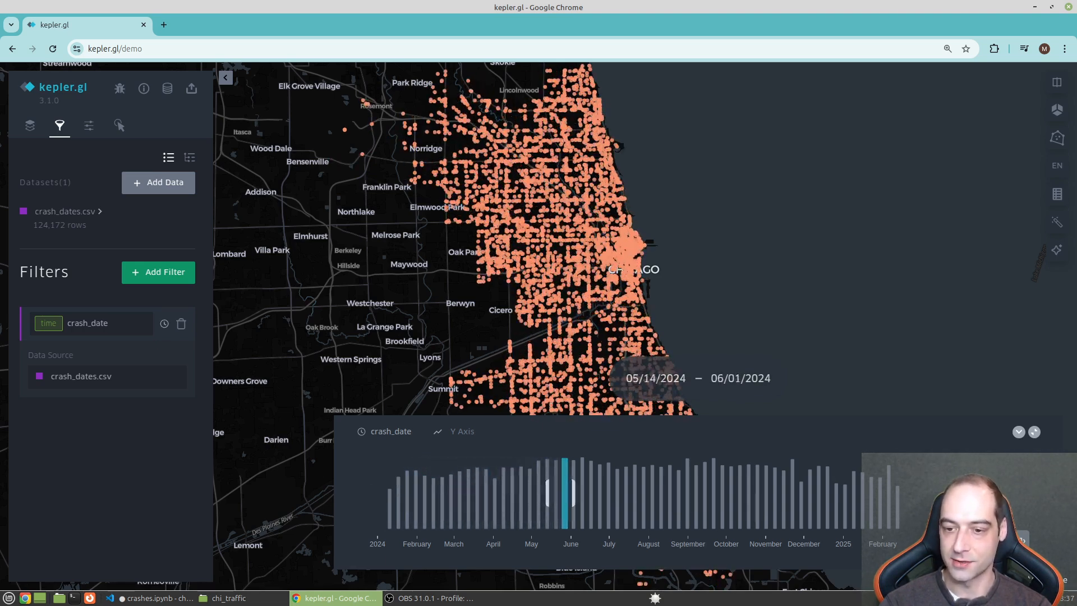
left_click_drag(564, 491, 592, 492)
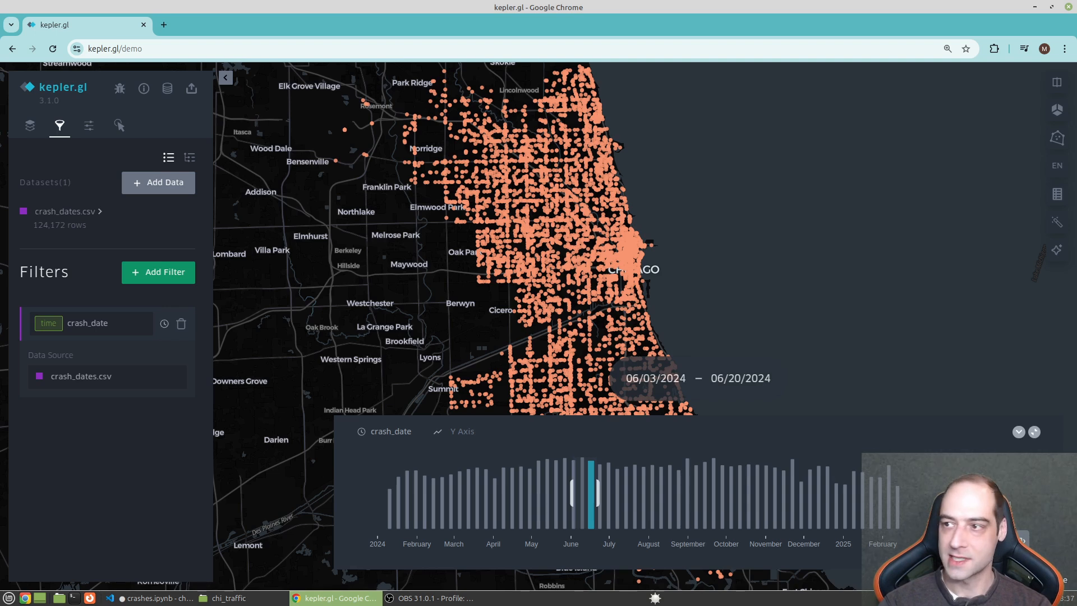
mouse_move(975, 251)
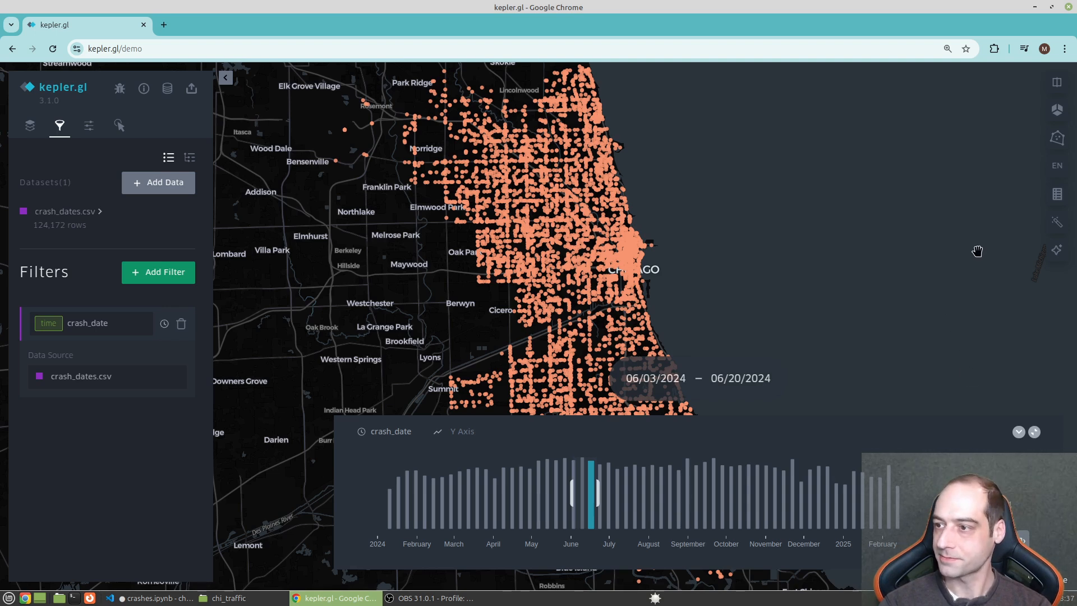
mouse_move(1056, 249)
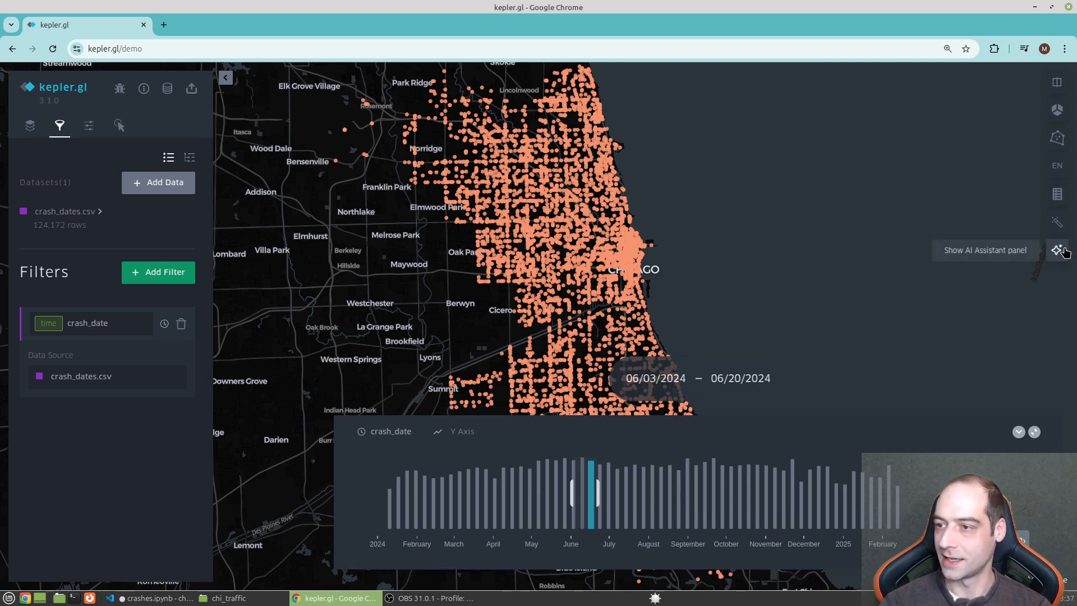
mouse_move(1035, 273)
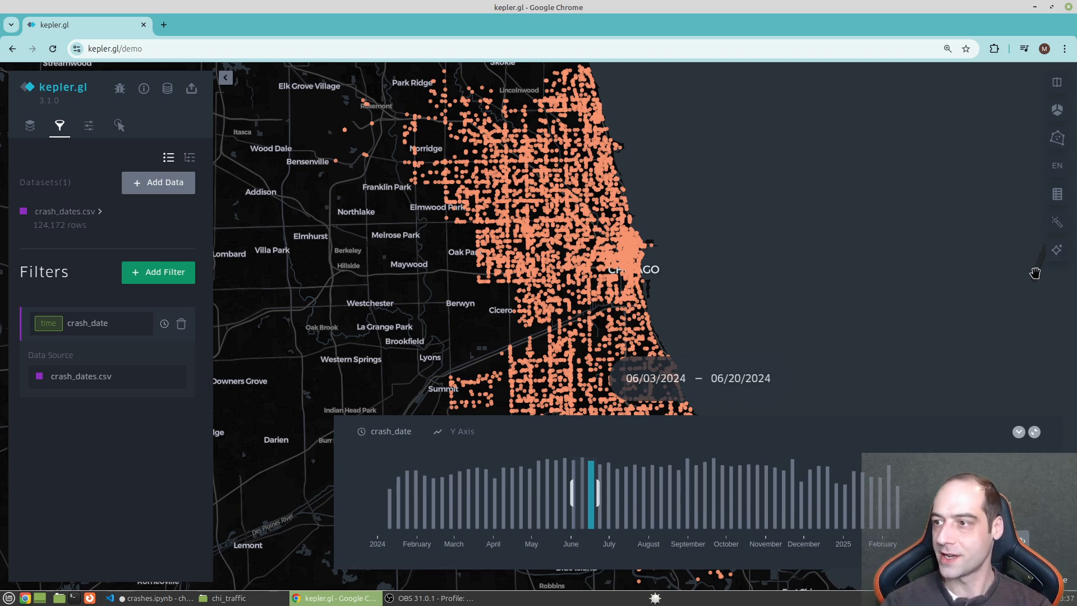
mouse_move(1057, 110)
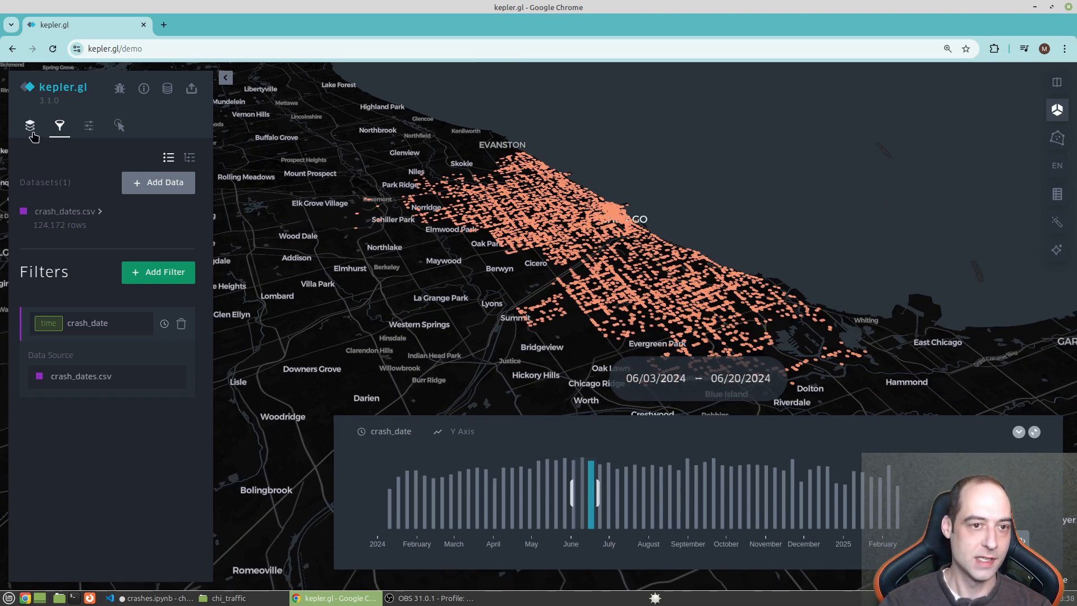
In the point layer settings, reduce the point radius to 6.8
left_click(30, 126)
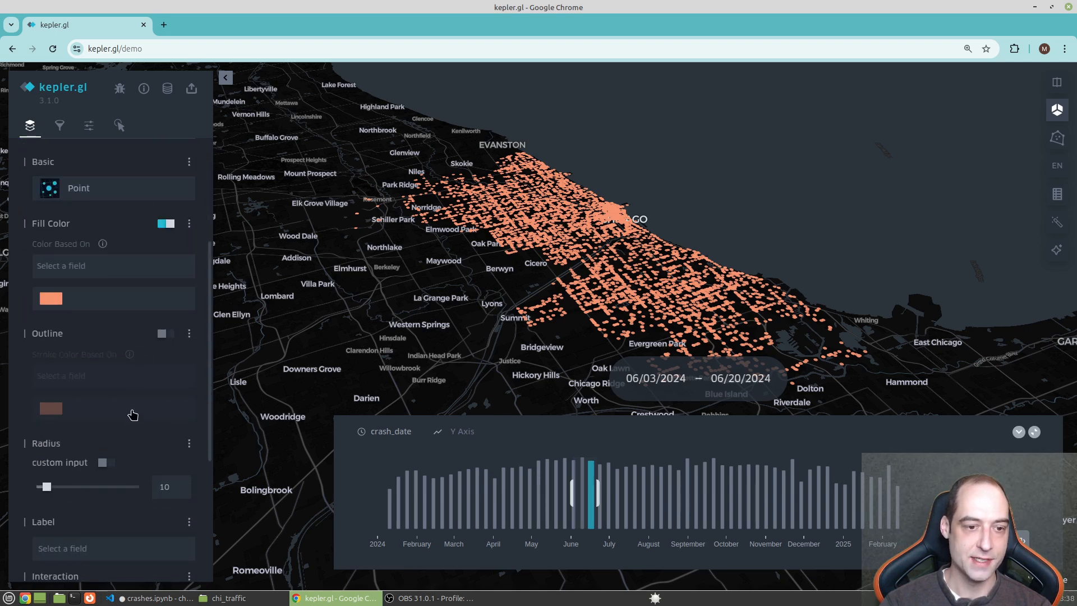
mouse_move(138, 482)
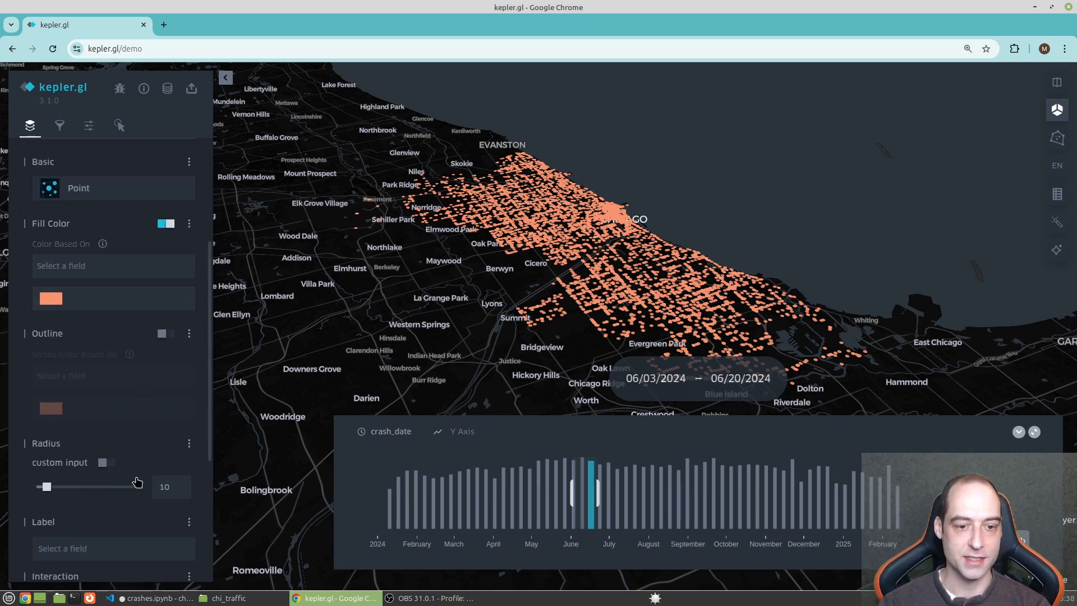
left_click_drag(45, 486, 39, 485)
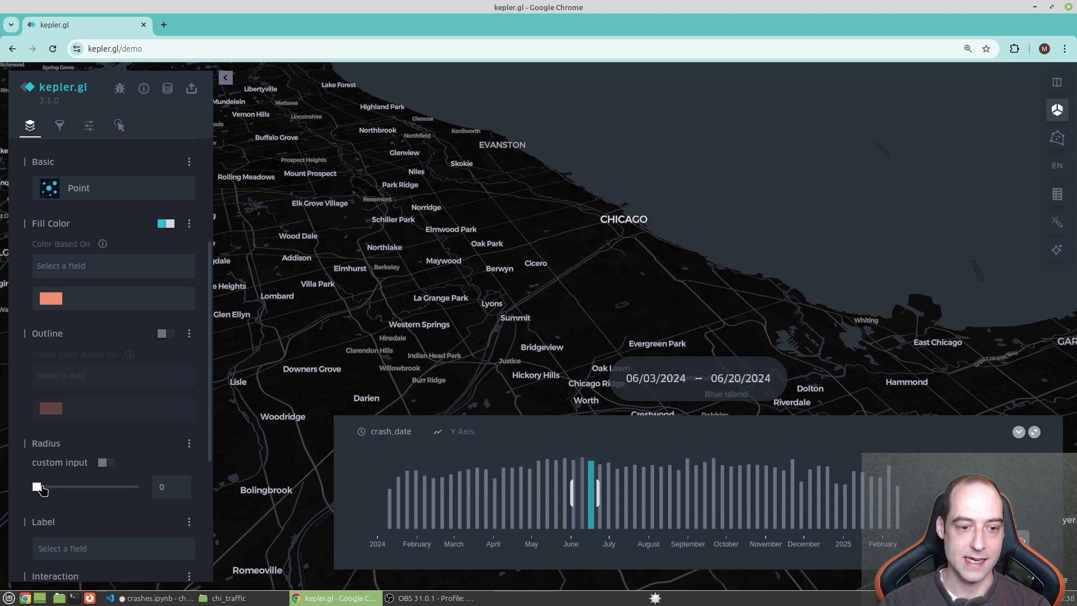
left_click_drag(38, 485, 47, 486)
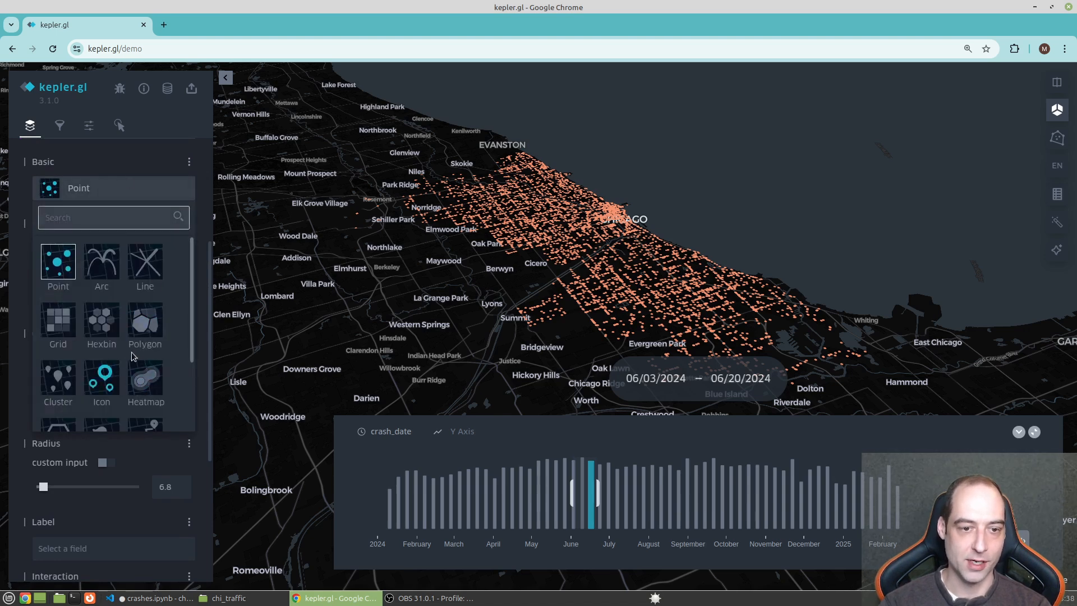
Switch the layer type to Heatmap and set its layer blending to additive
scroll("down", 3)
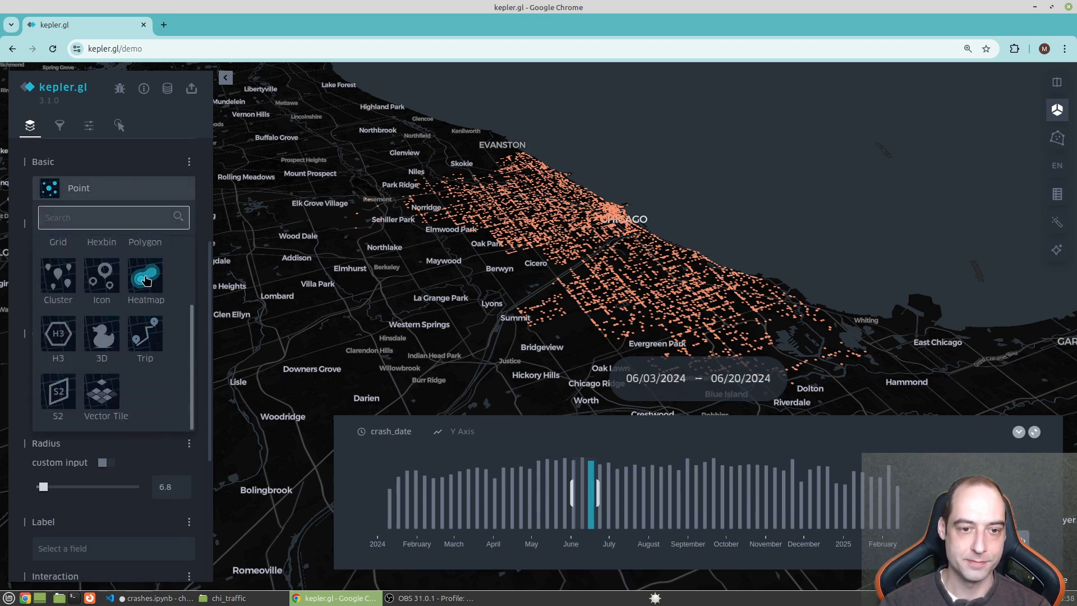
left_click(146, 276)
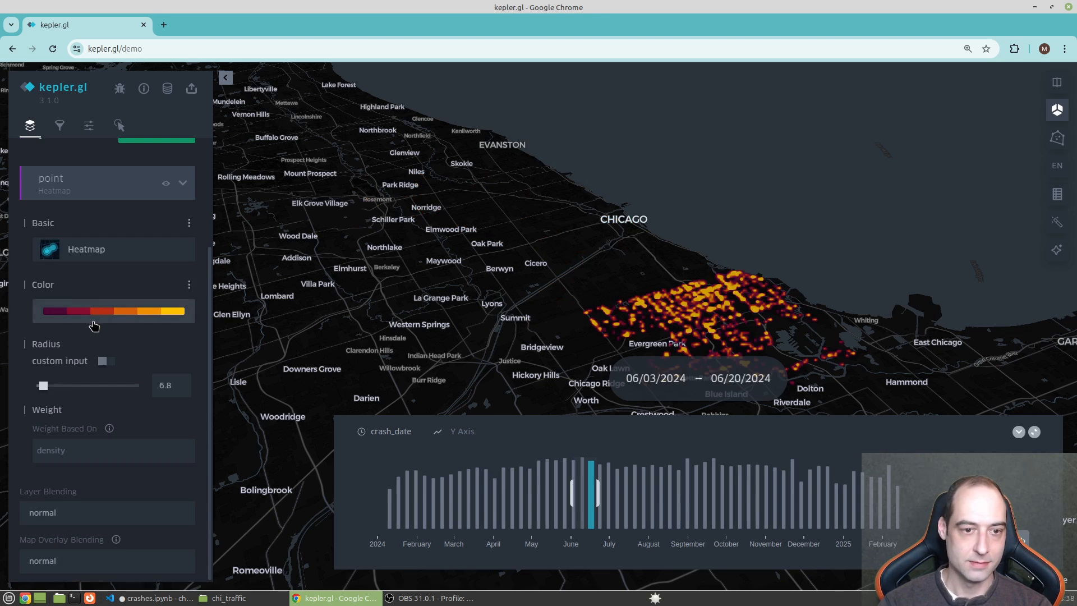
left_click(113, 311)
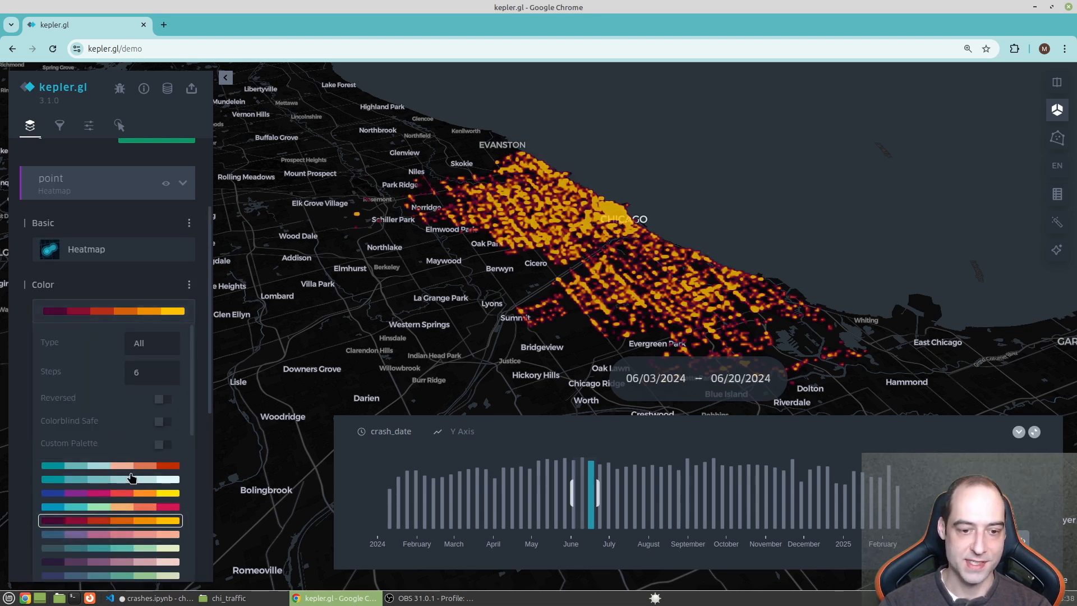
mouse_move(294, 283)
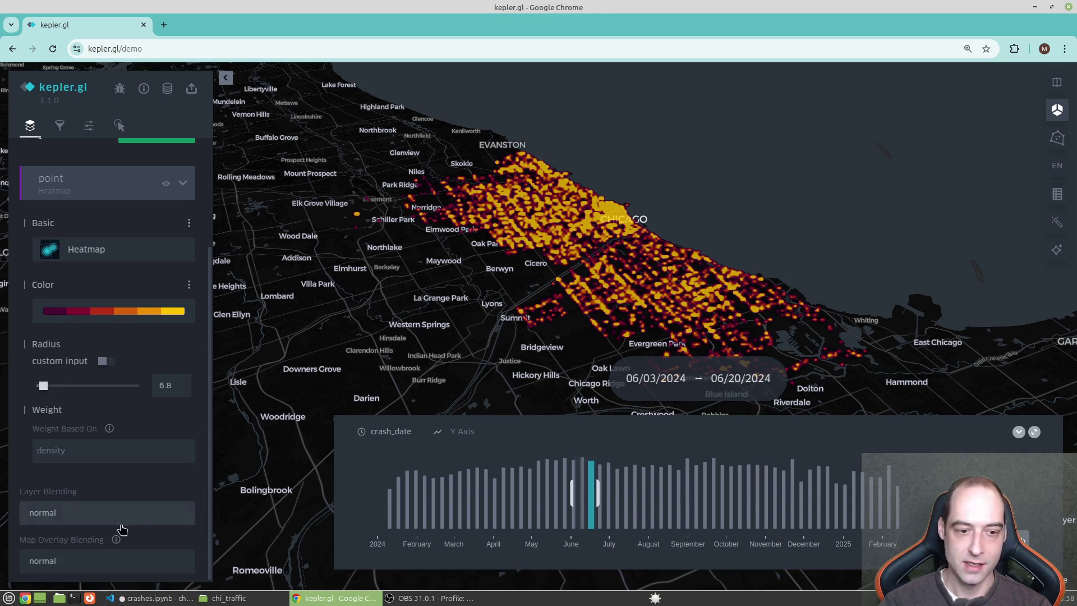
left_click(106, 513)
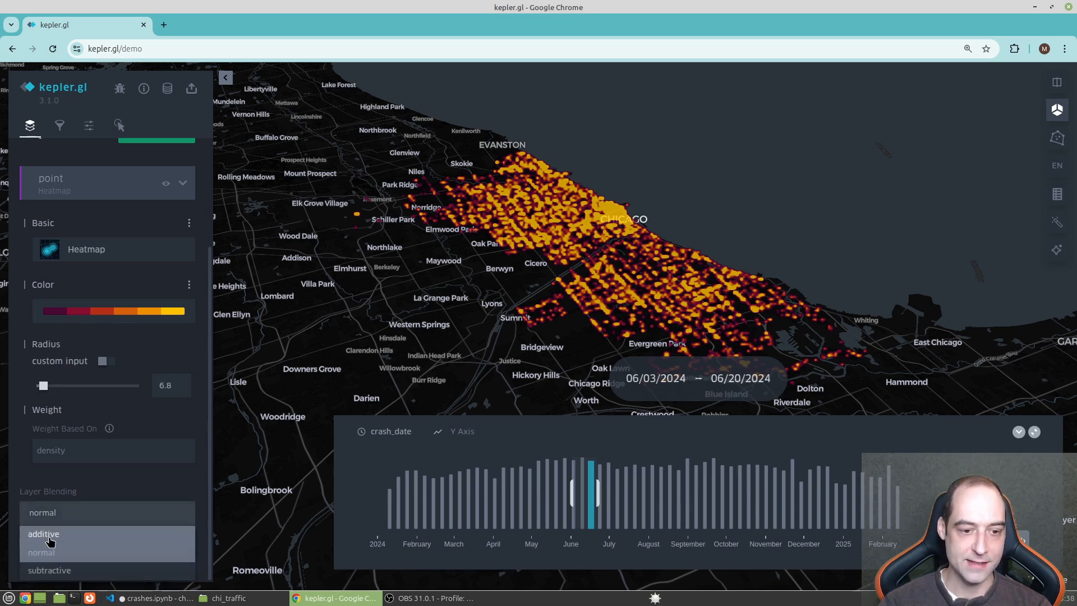
left_click(43, 534)
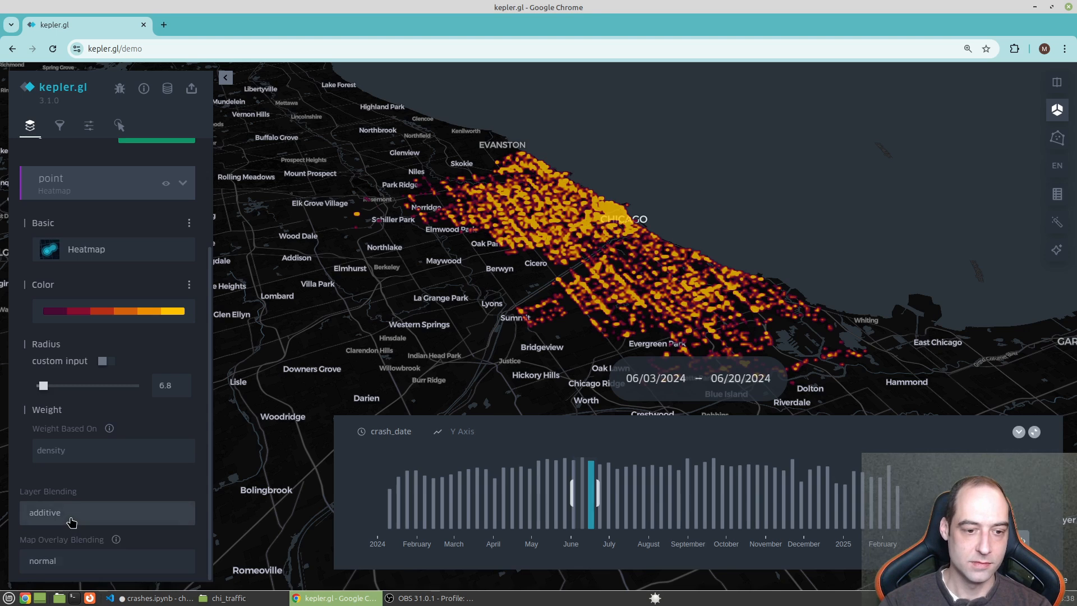
mouse_move(584, 487)
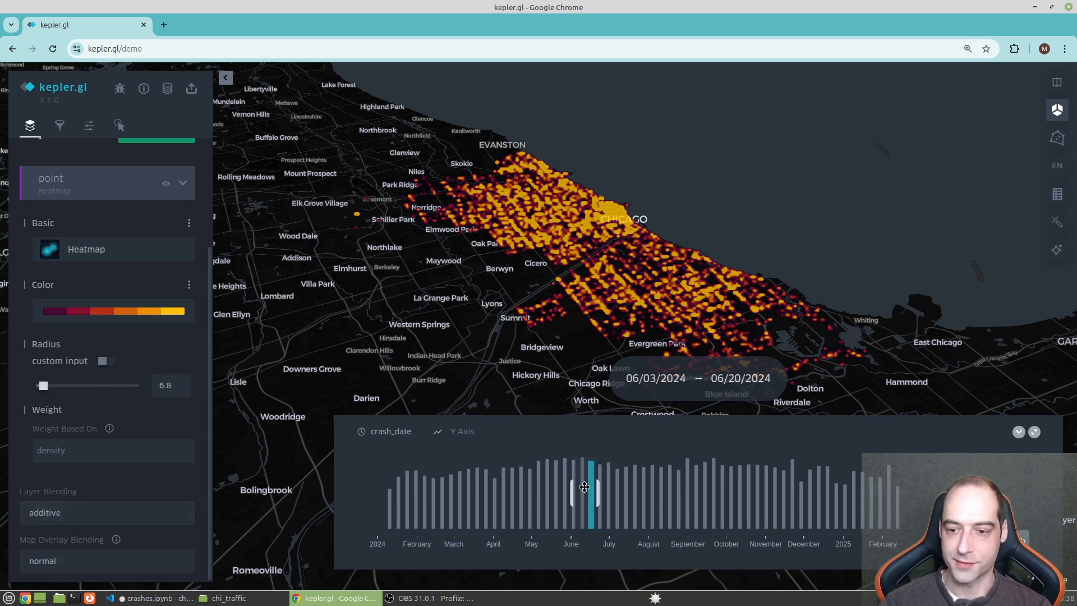
Pull the 18-day window back to January and sweep it forward through 2024
left_click_drag(584, 488, 381, 488)
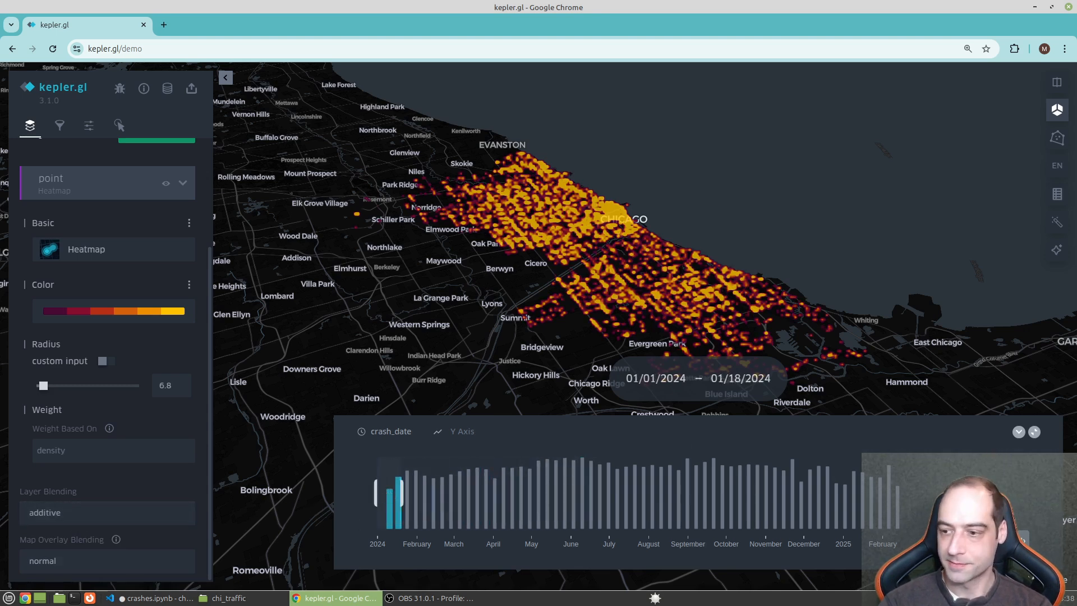
left_click_drag(395, 495, 422, 495)
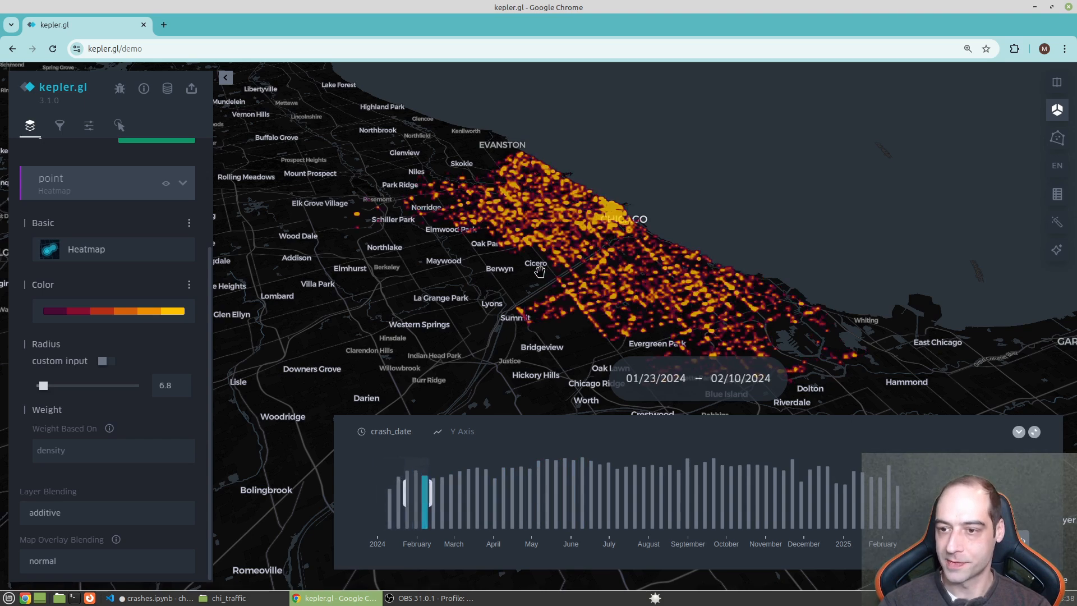
left_click_drag(419, 495, 484, 495)
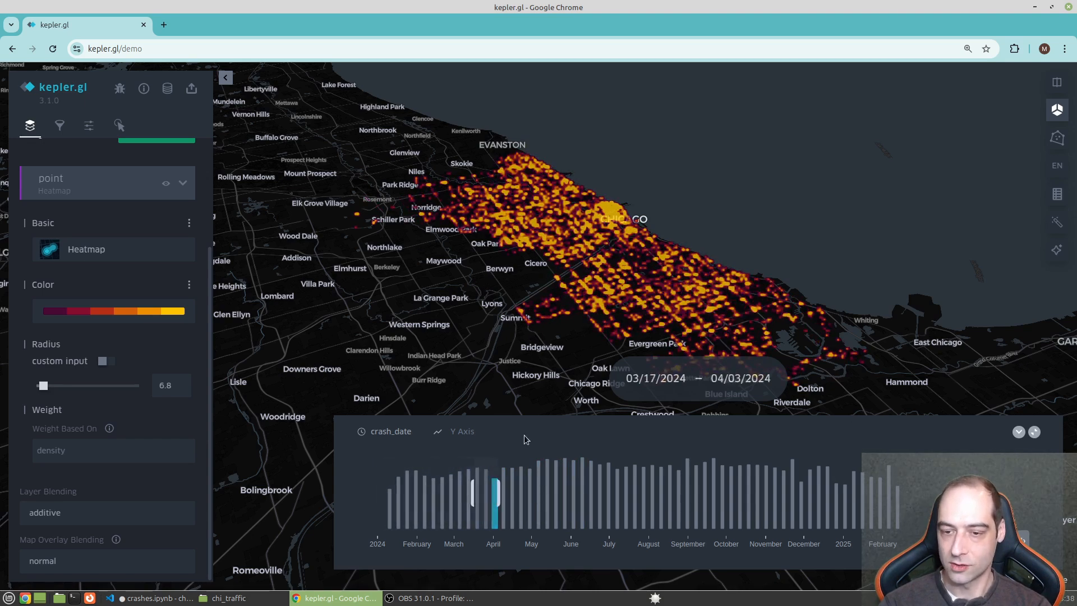
left_click_drag(481, 491, 604, 492)
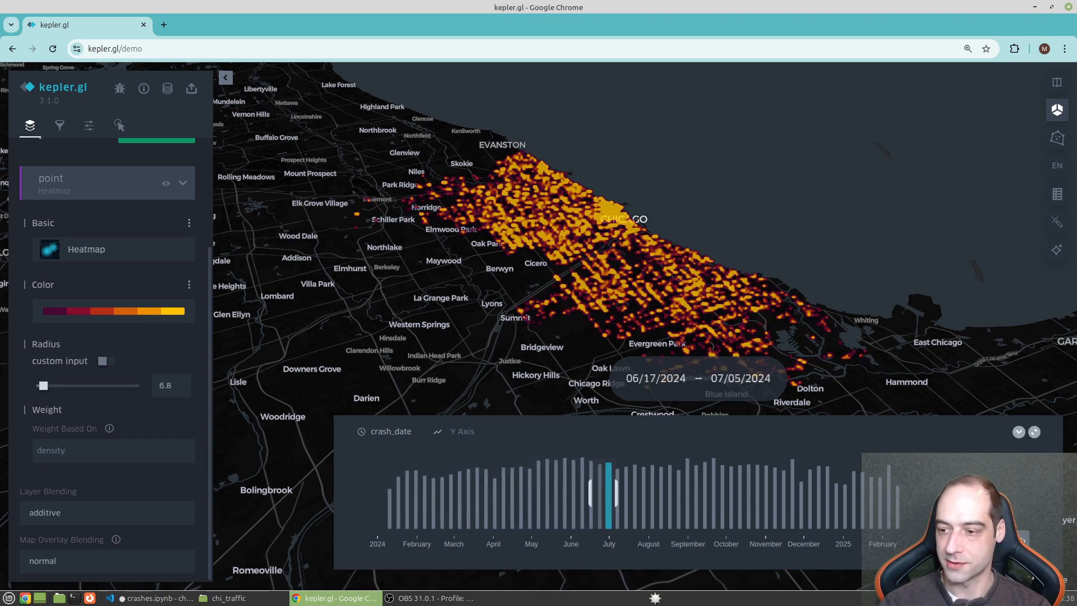
left_click_drag(608, 492, 715, 491)
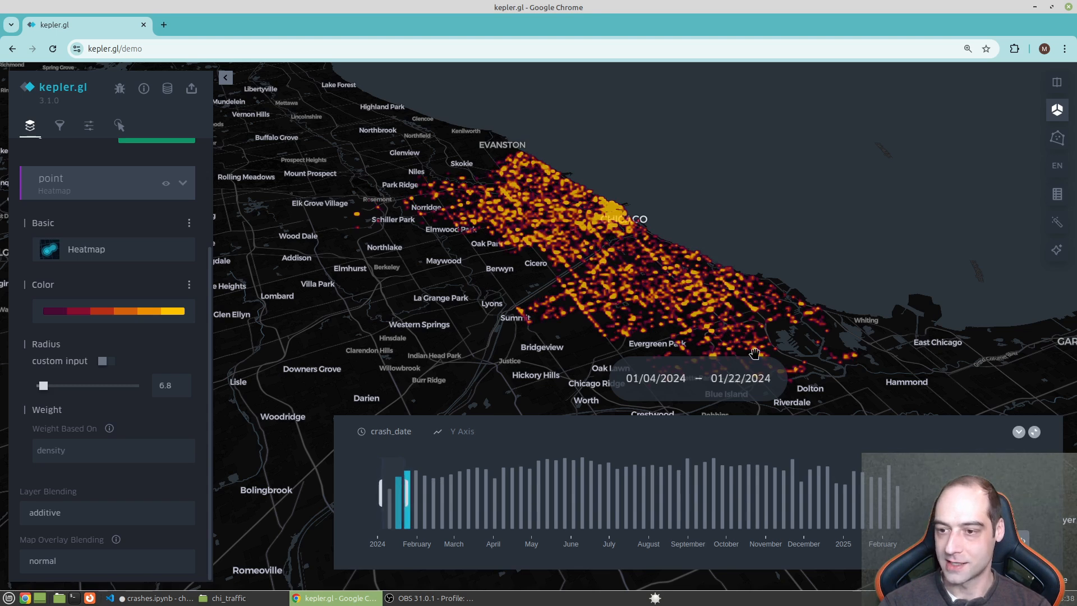
Sweep the window again from February into March while zooming on downtown Chicago
left_click_drag(401, 495, 417, 495)
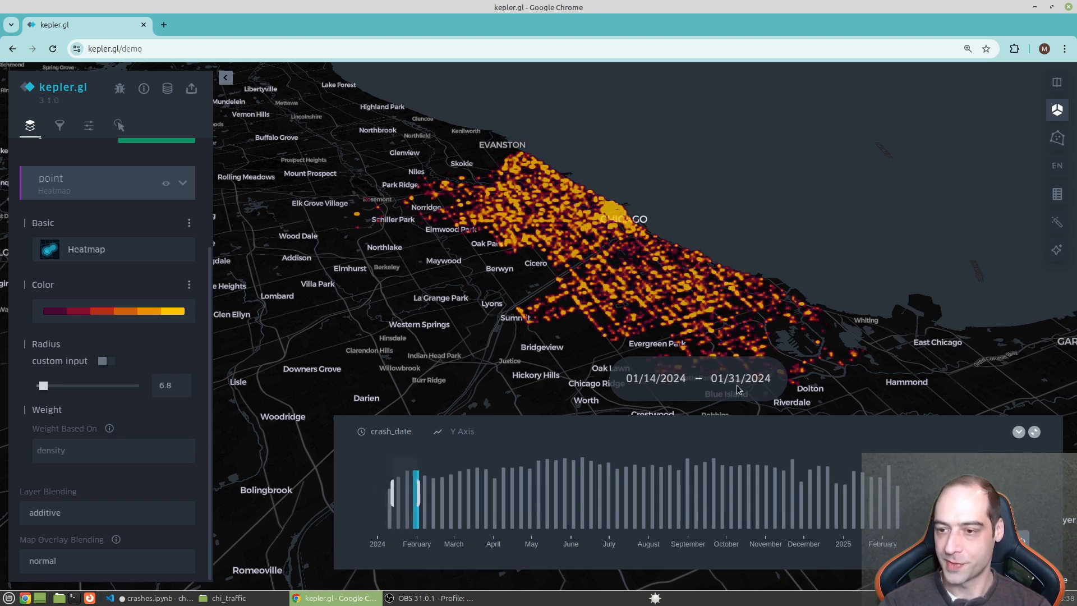
left_click_drag(415, 493, 427, 494)
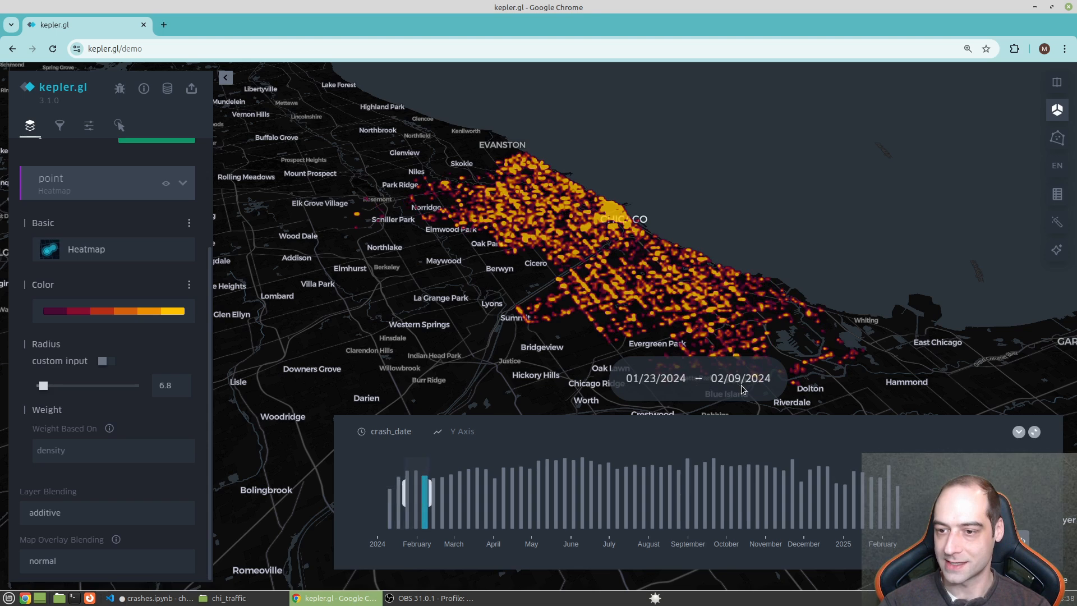
left_click_drag(415, 495, 440, 494)
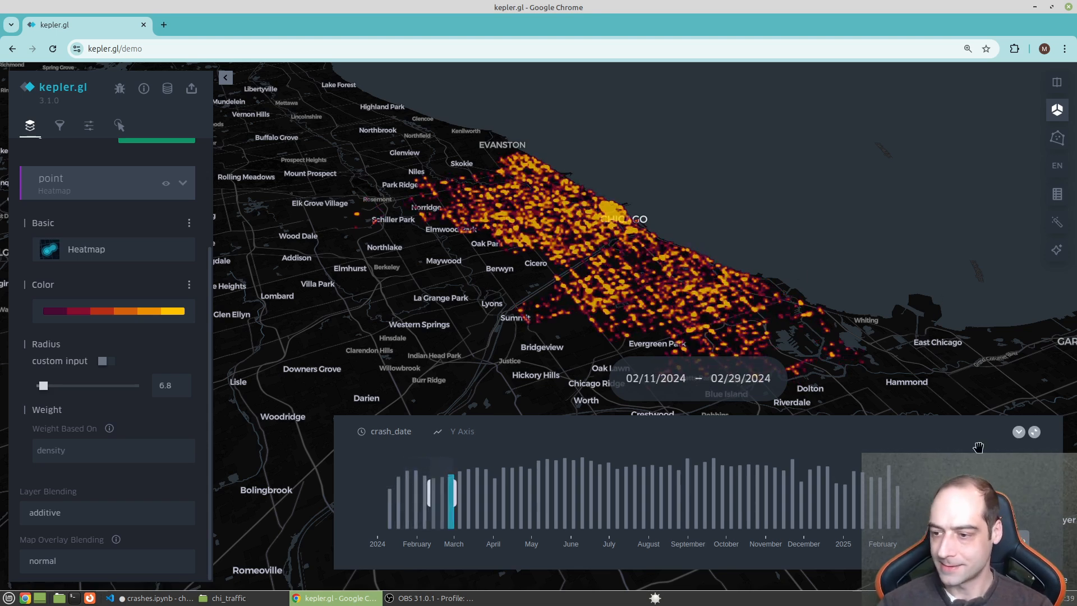
left_click_drag(451, 494, 461, 493)
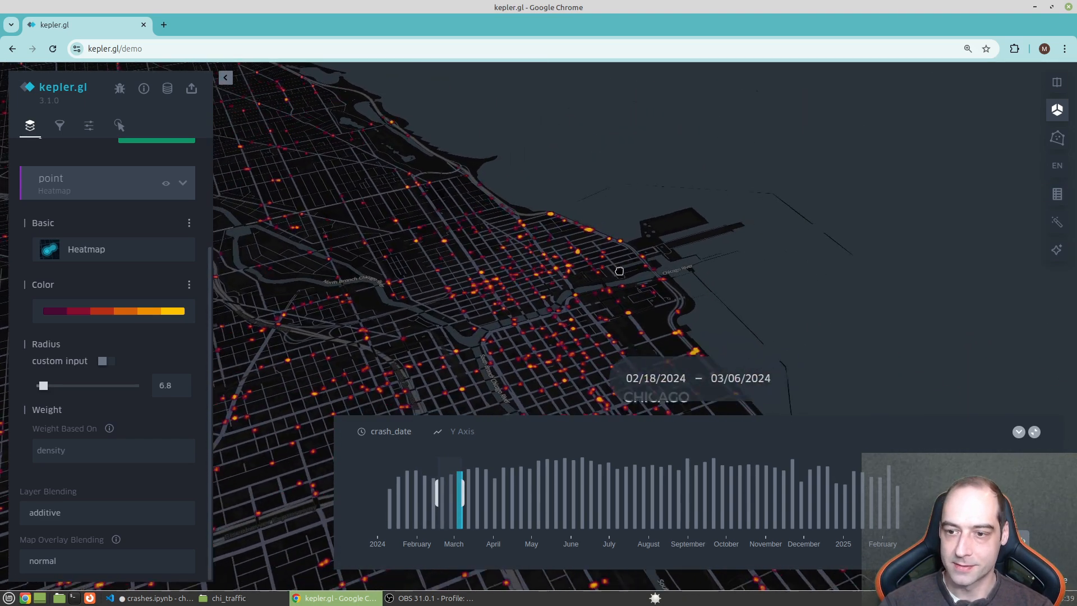
Tilt and zoom into a close 3D view of downtown Chicago and the Loop
left_click_drag(618, 271, 907, 348)
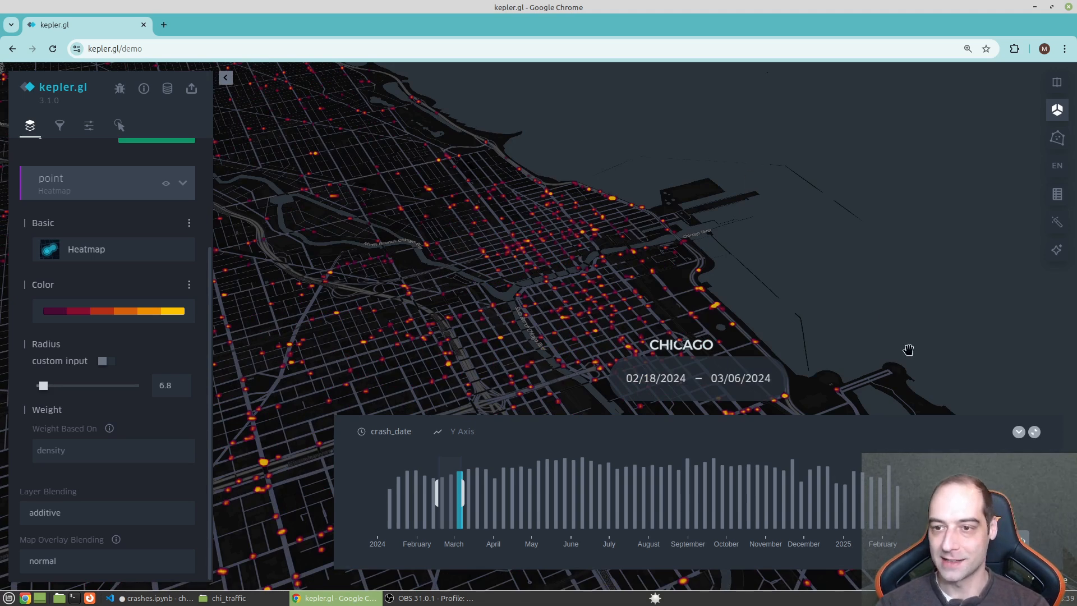
left_click_drag(458, 492, 470, 492)
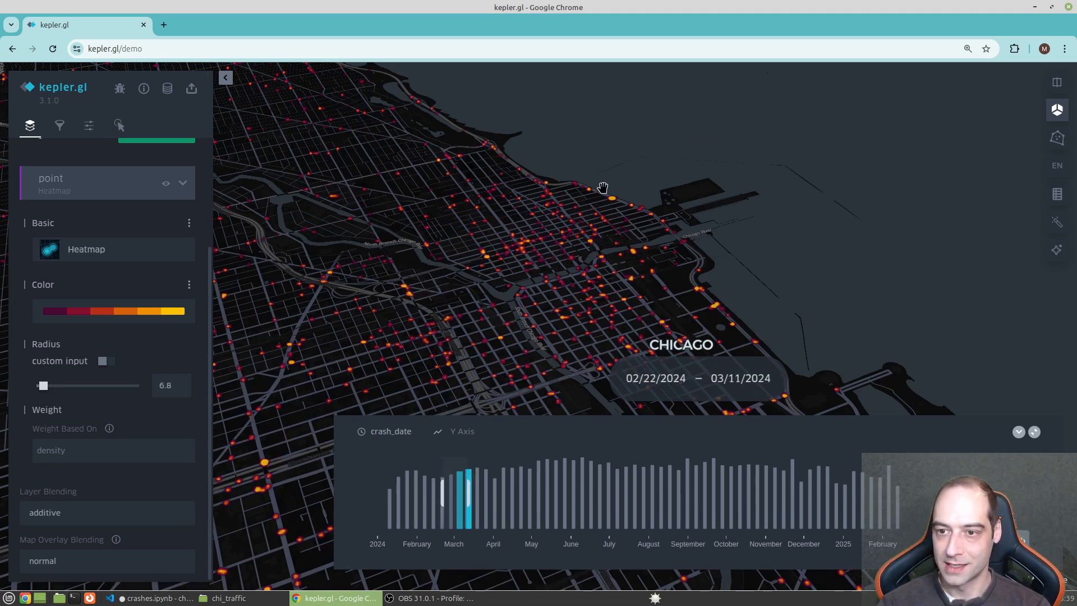
left_click_drag(453, 495, 478, 495)
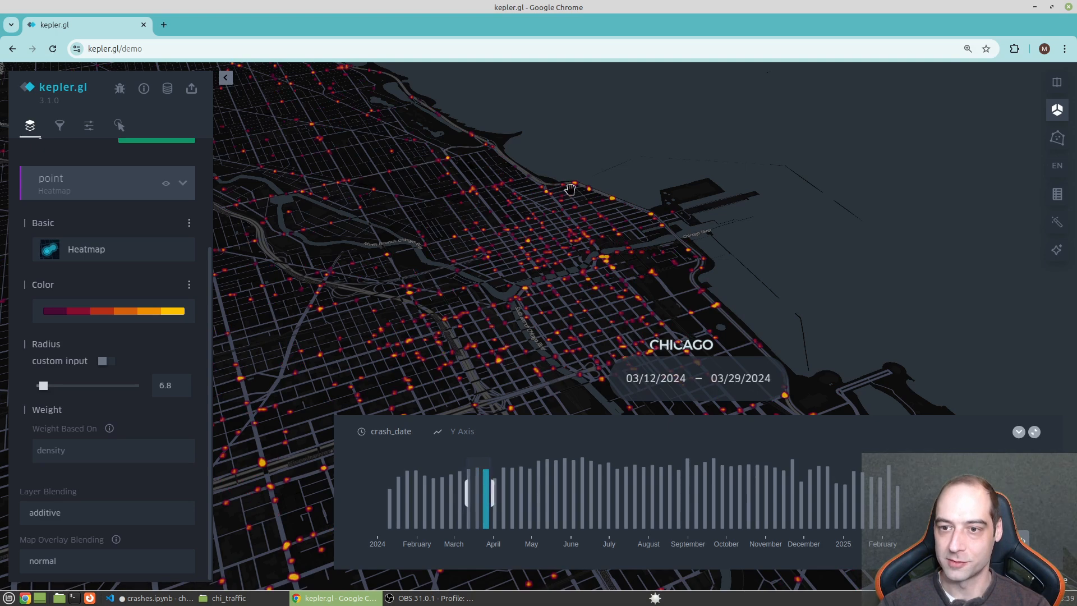
left_click_drag(481, 492, 494, 491)
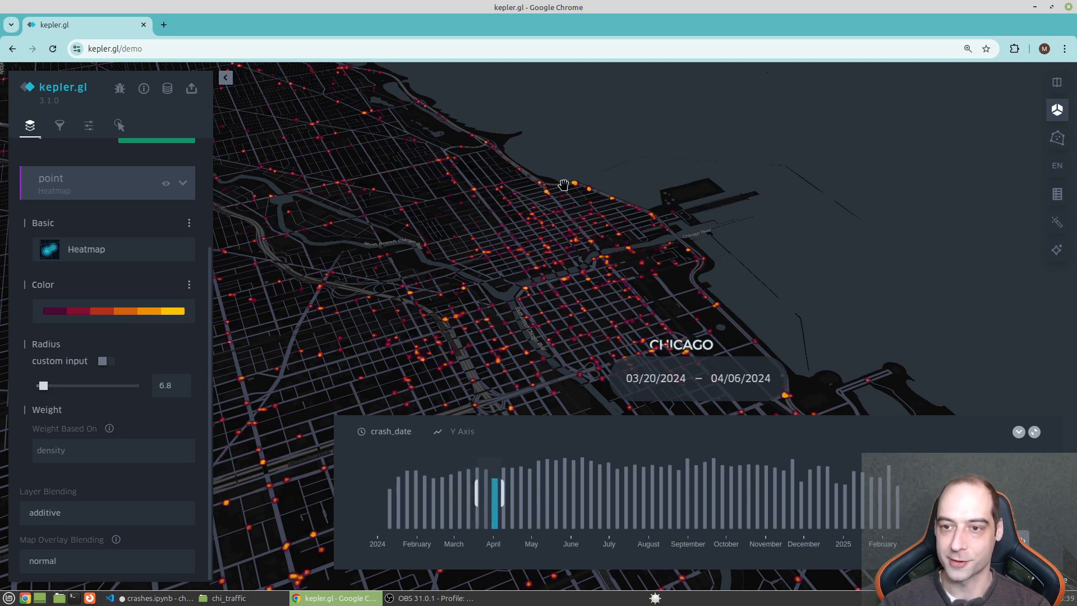
left_click_drag(489, 491, 503, 491)
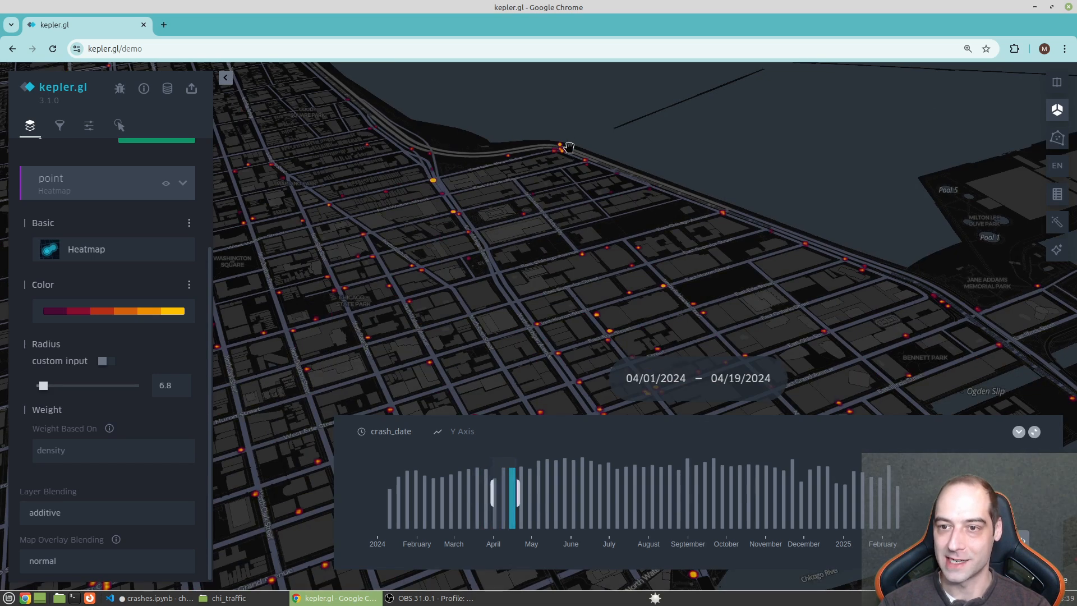
left_click_drag(506, 491, 520, 492)
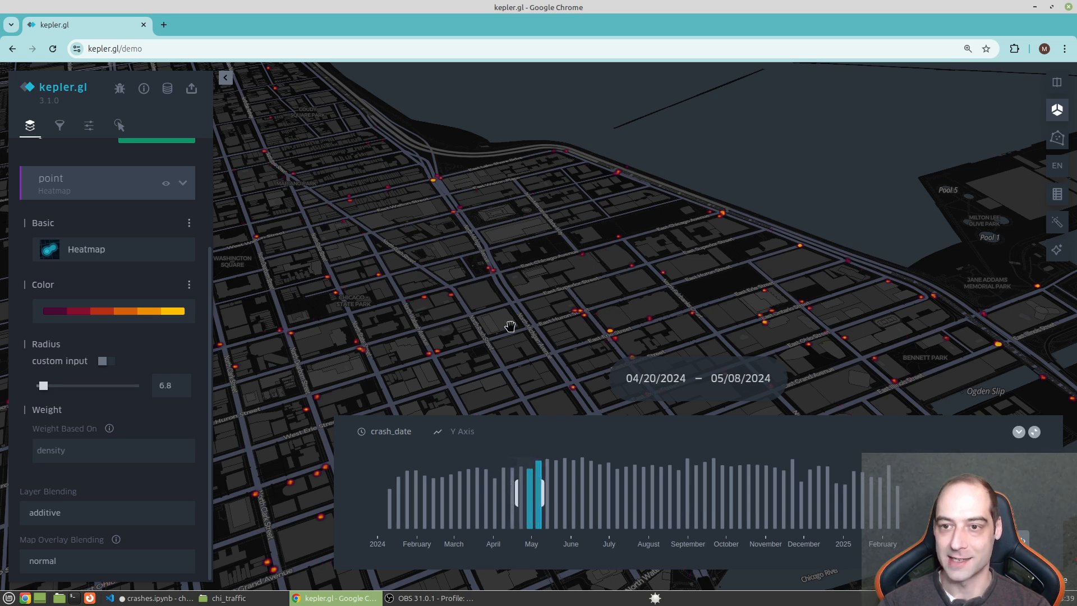
left_click_drag(532, 495, 550, 495)
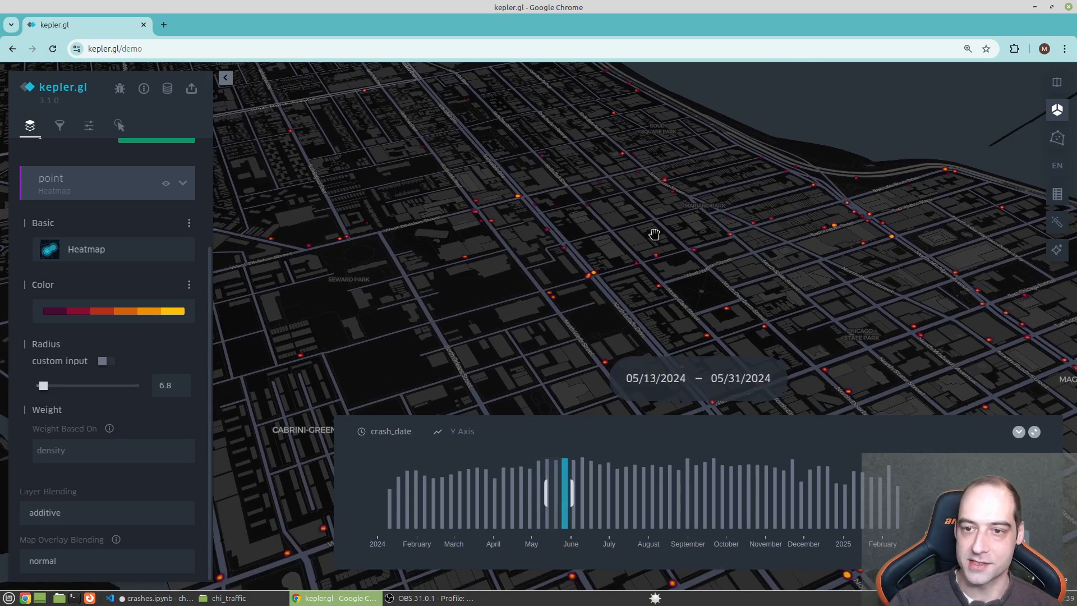
left_click_drag(653, 233, 724, 339)
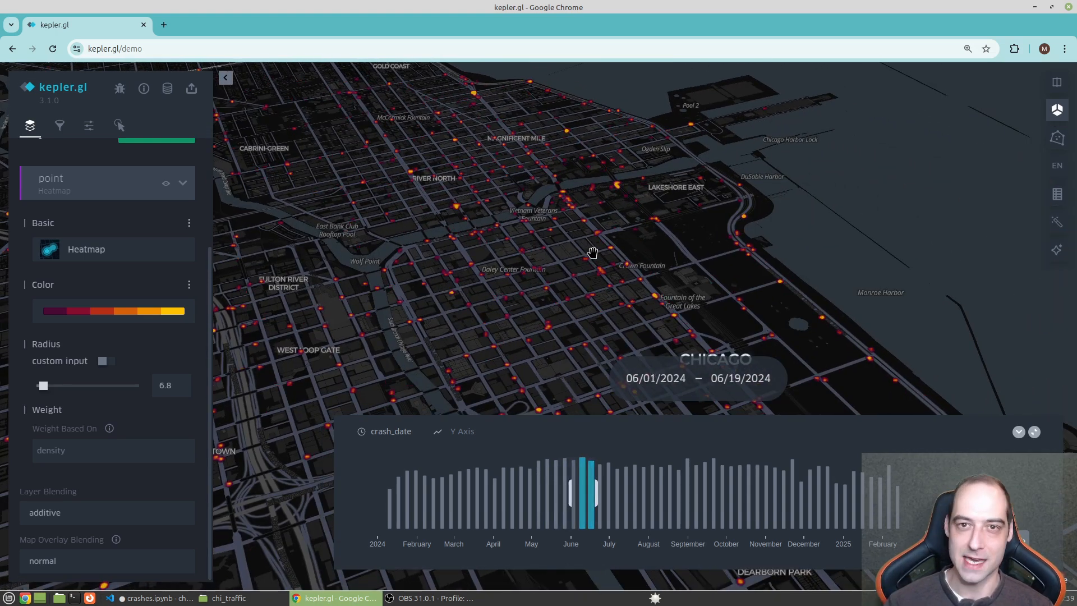
Sweep the window from May through October, then reset it to 01/01/2024 – 01/18/2024
left_click_drag(584, 492, 601, 492)
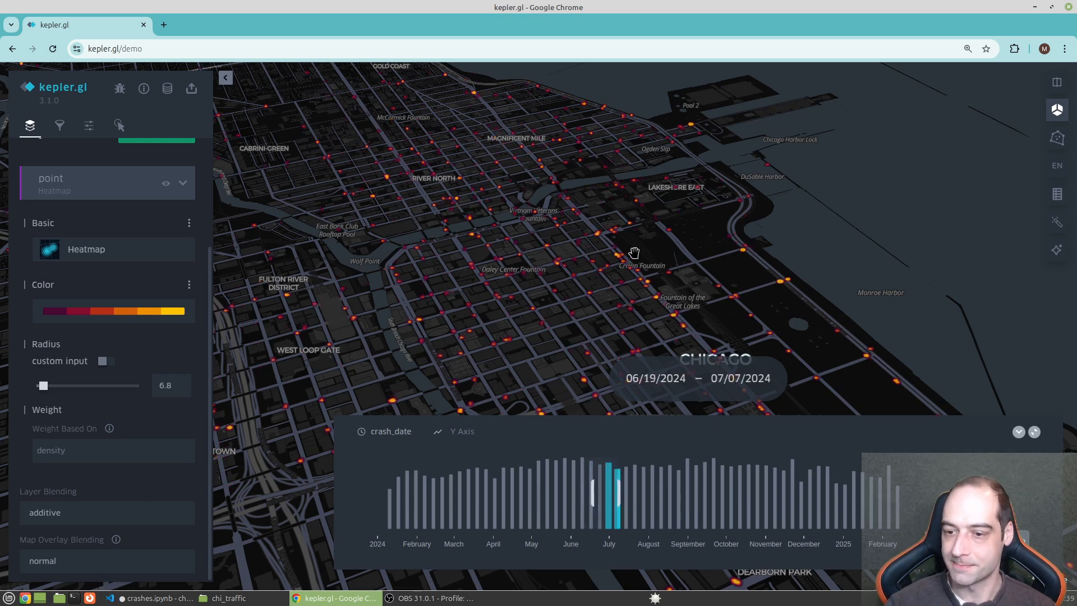
left_click_drag(602, 491, 615, 491)
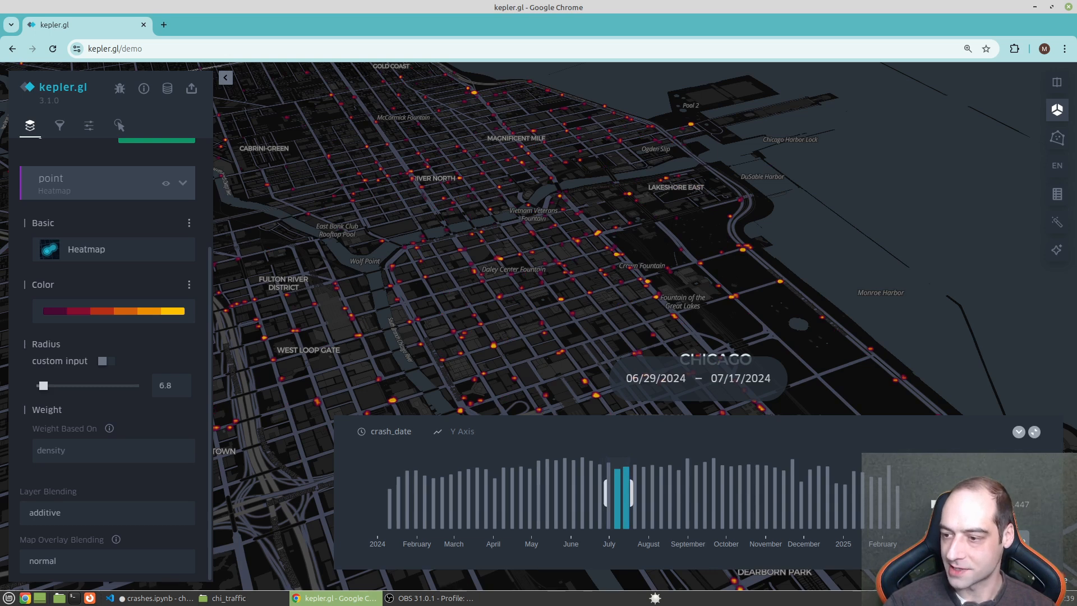
left_click_drag(618, 493, 649, 493)
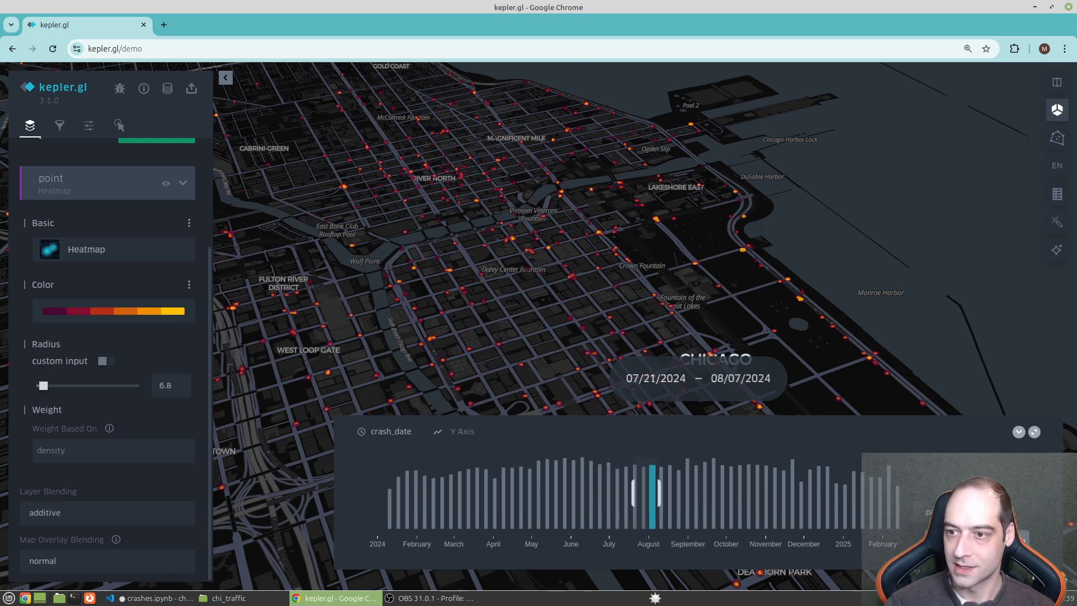
left_click_drag(649, 491, 686, 491)
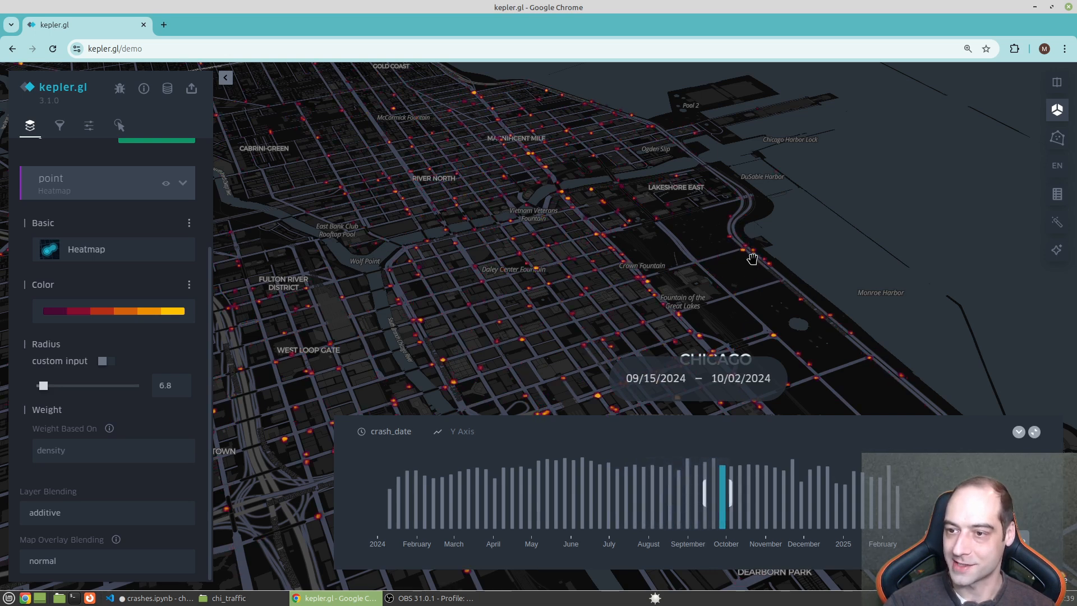
left_click_drag(721, 491, 745, 498)
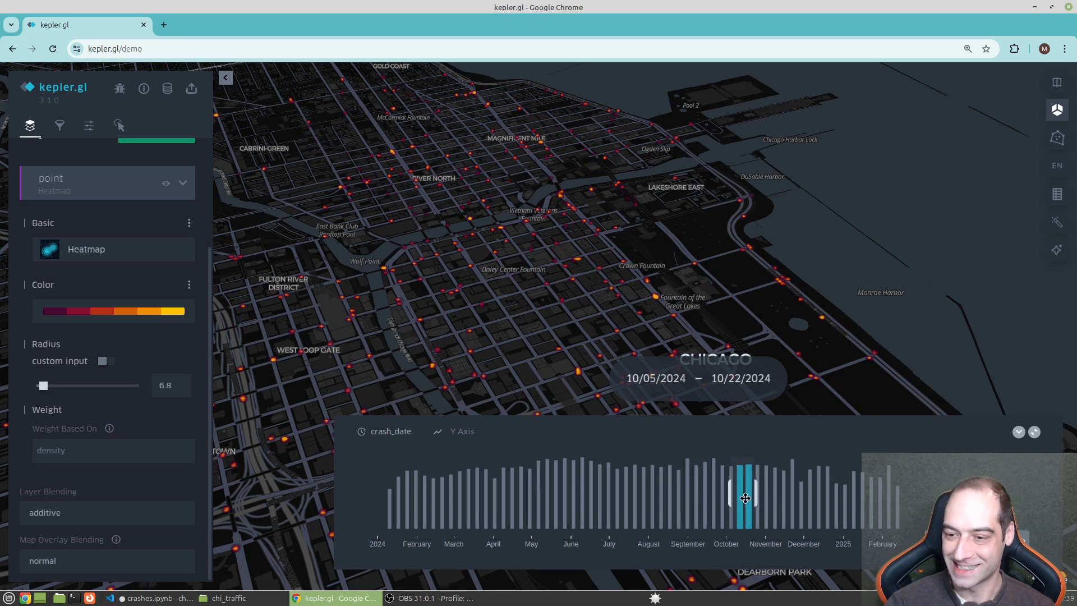
left_click_drag(744, 498, 397, 491)
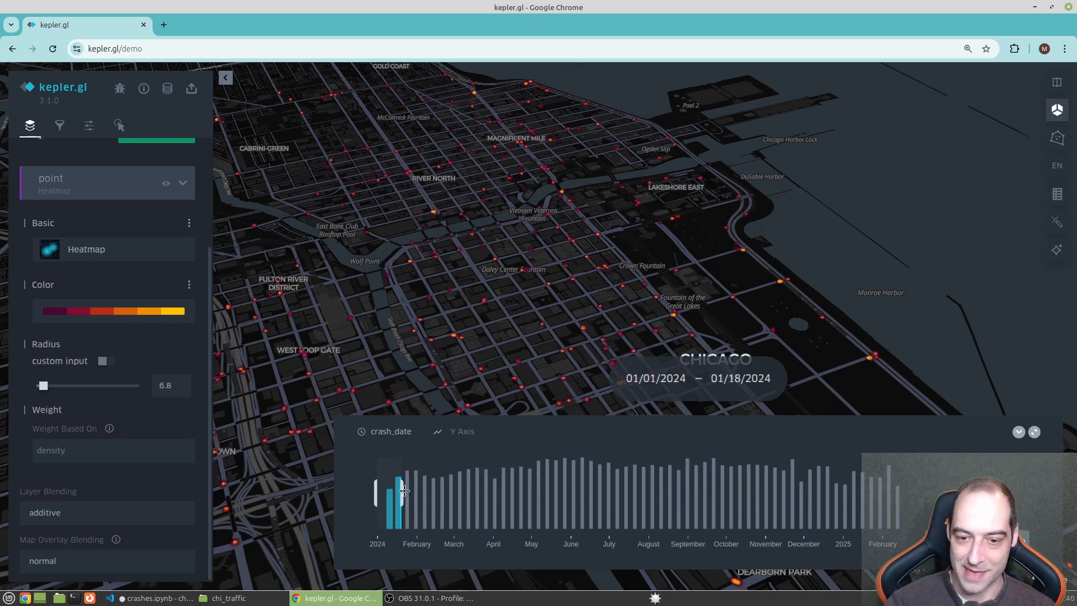
Collapse the crash_date window to the single day 01/01/2024
left_click_drag(397, 491, 404, 491)
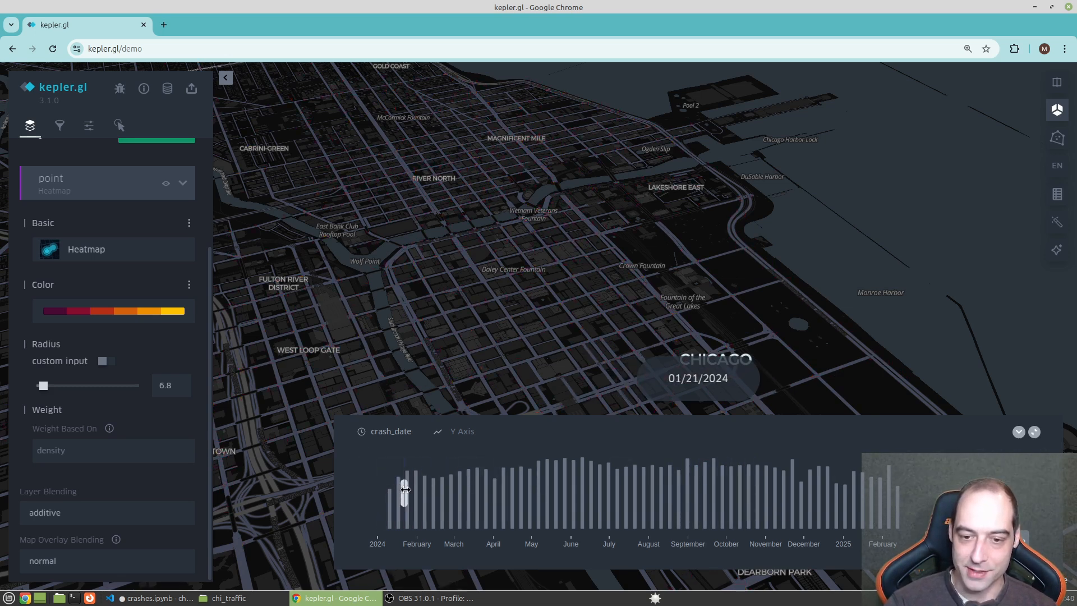
left_click_drag(404, 489, 378, 489)
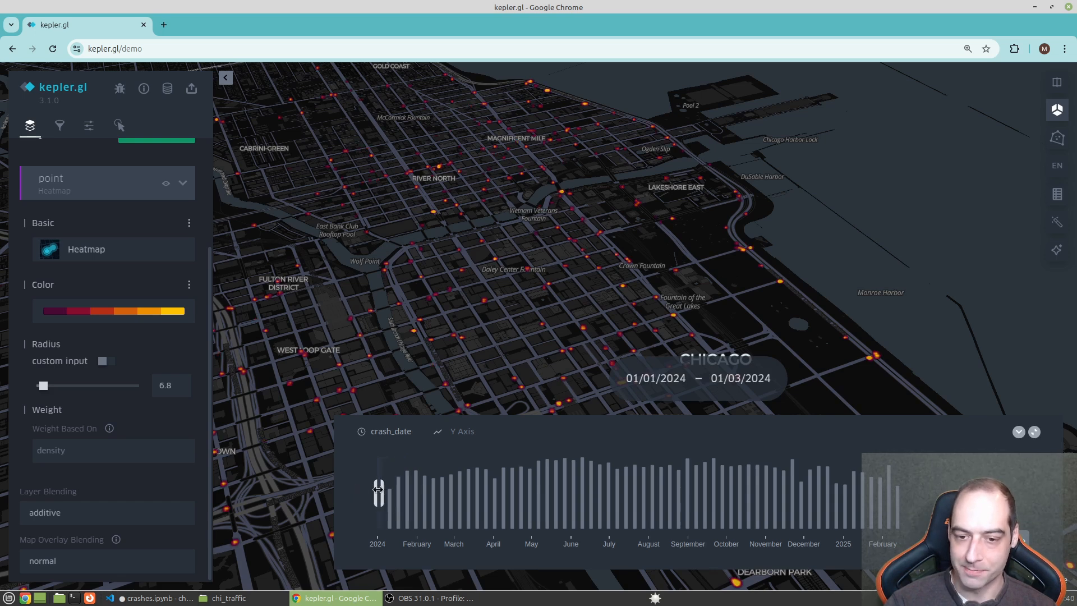
left_click_drag(384, 492, 377, 491)
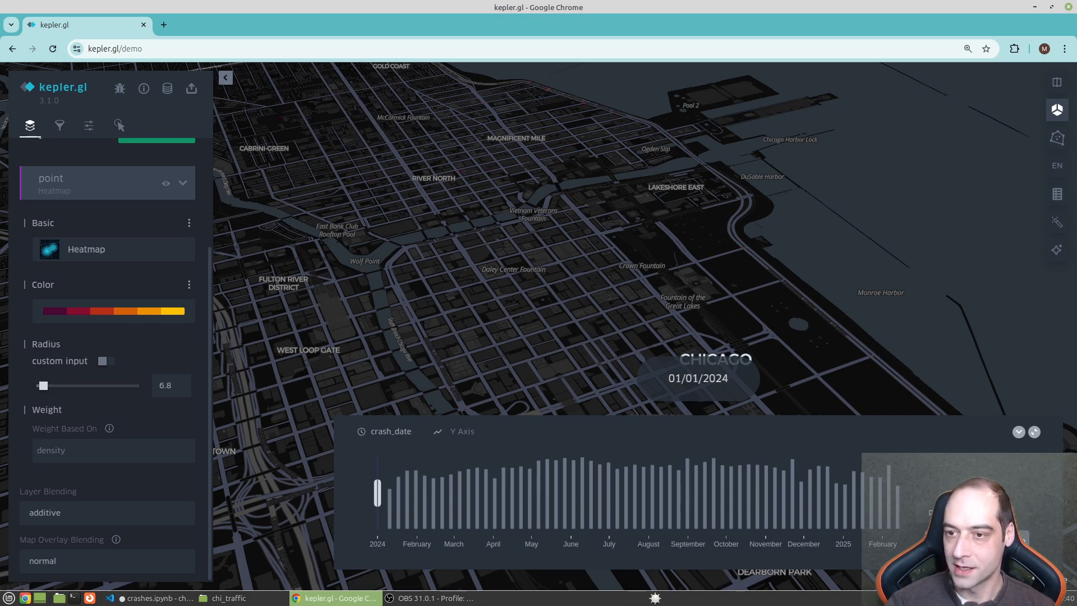
Widen the crash_date window forward from 01/01/2024 and frame the 3D view over downtown Chicago
left_click_drag(377, 491, 398, 491)
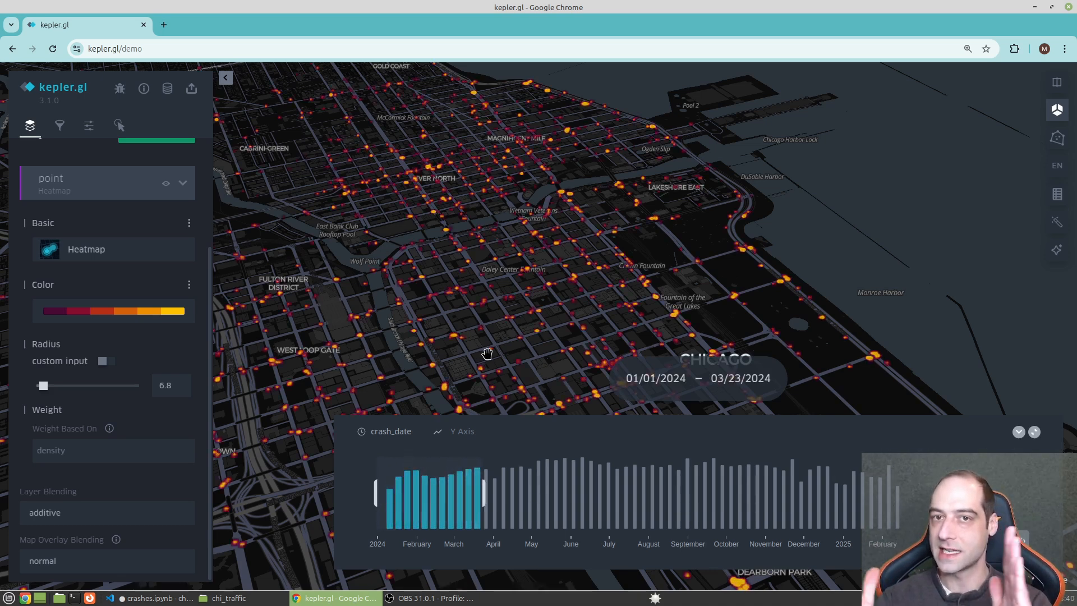
left_click_drag(486, 492, 534, 491)
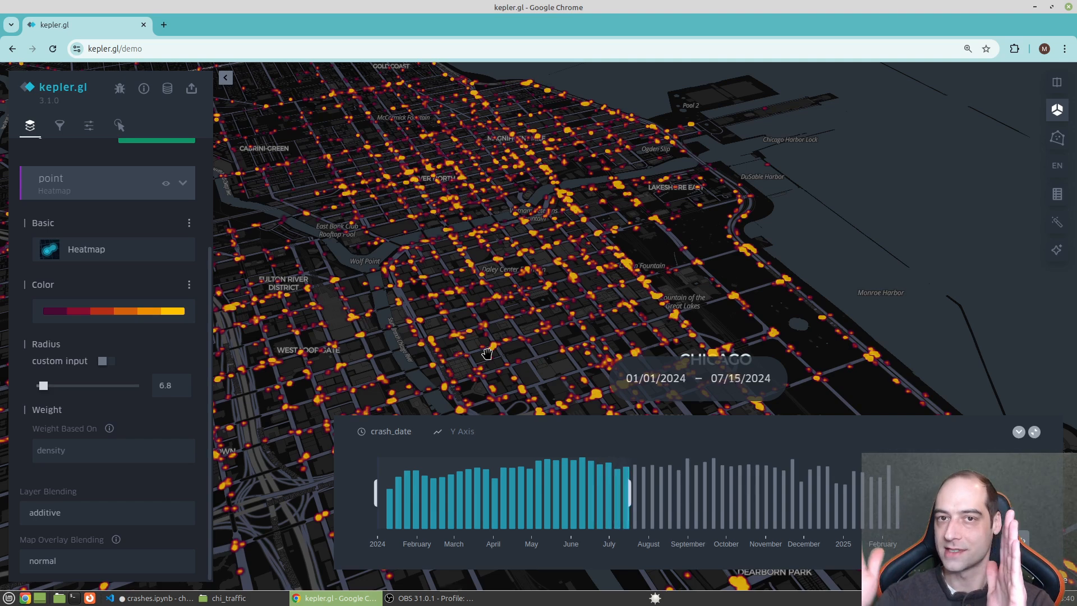
left_click_drag(628, 491, 676, 491)
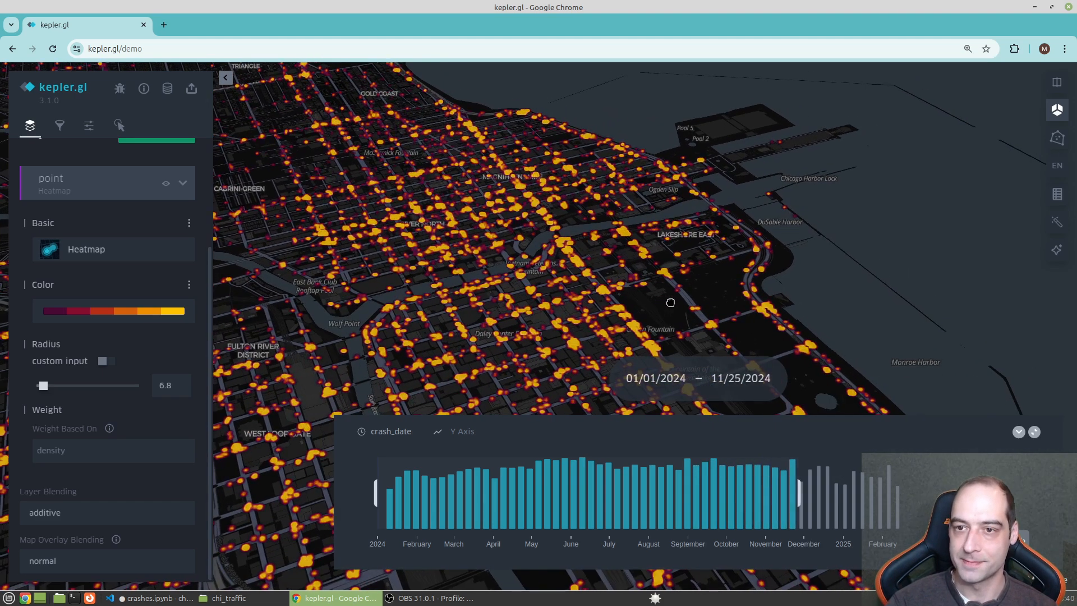
left_click_drag(796, 492, 841, 491)
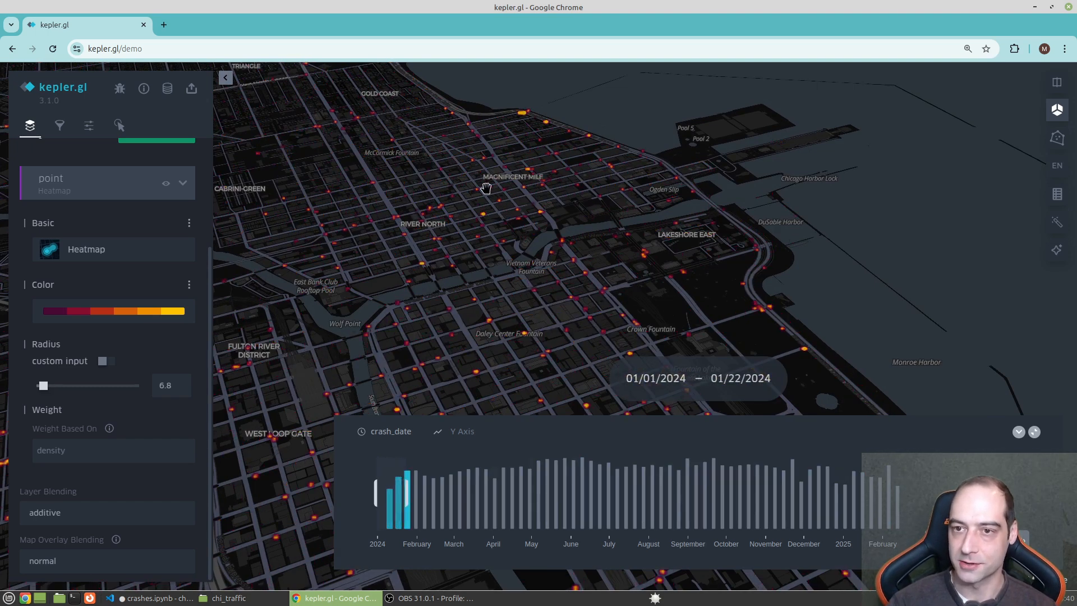
Shift the view to show more of downtown, then halt the time window at 05/13/2024
left_click_drag(405, 494, 436, 493)
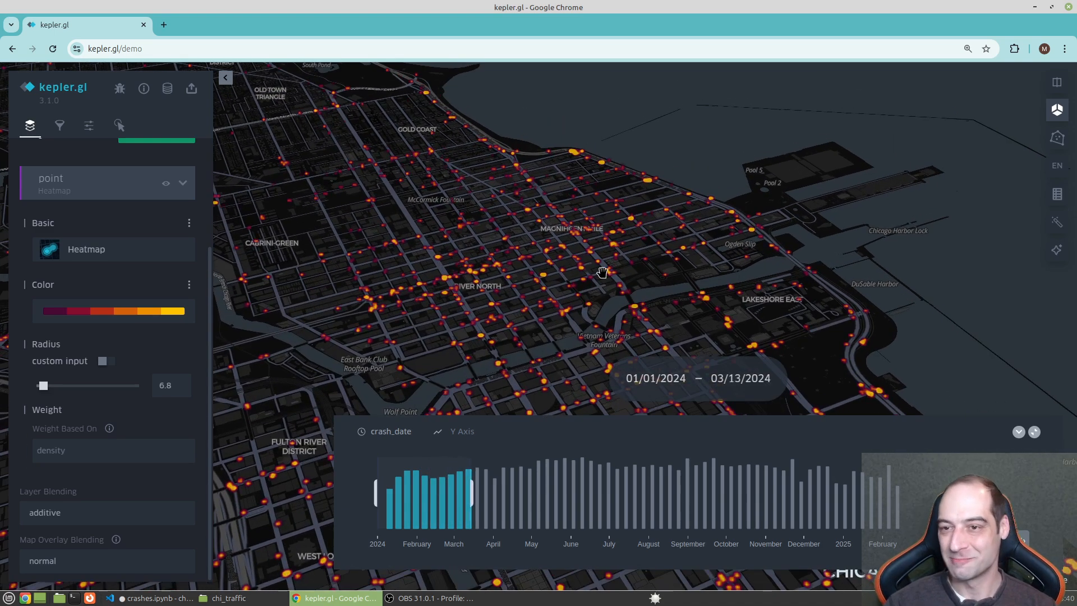
left_click_drag(473, 493, 511, 492)
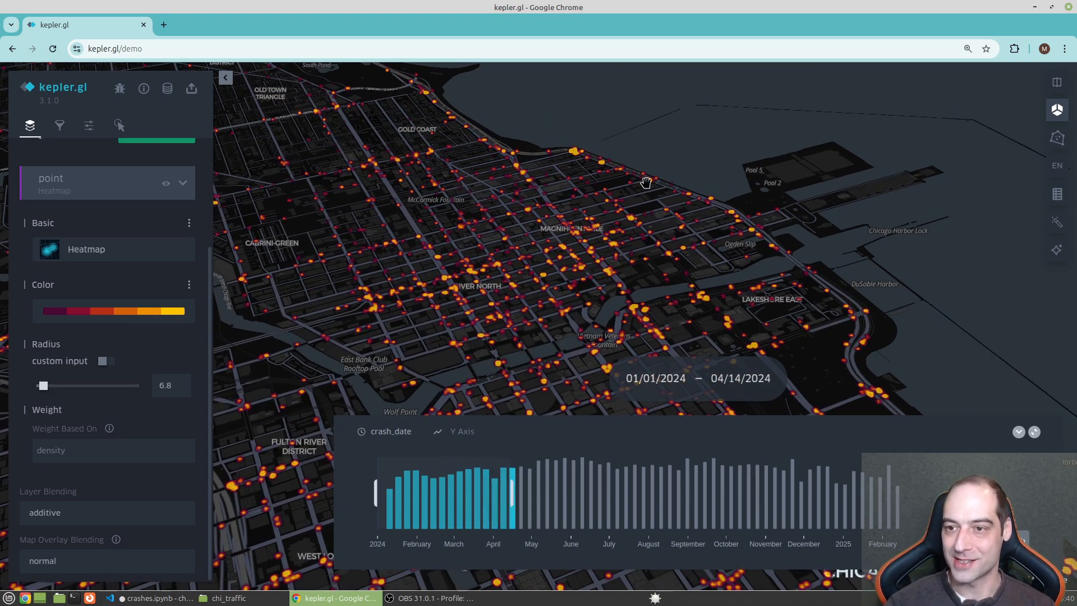
left_click_drag(514, 493, 544, 492)
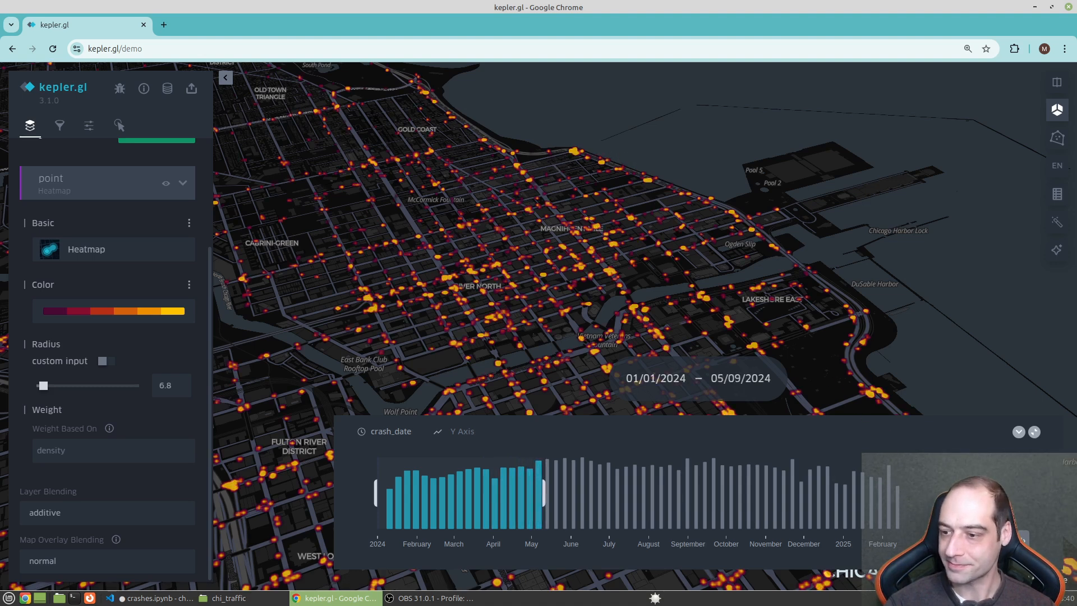
left_click_drag(543, 494, 548, 493)
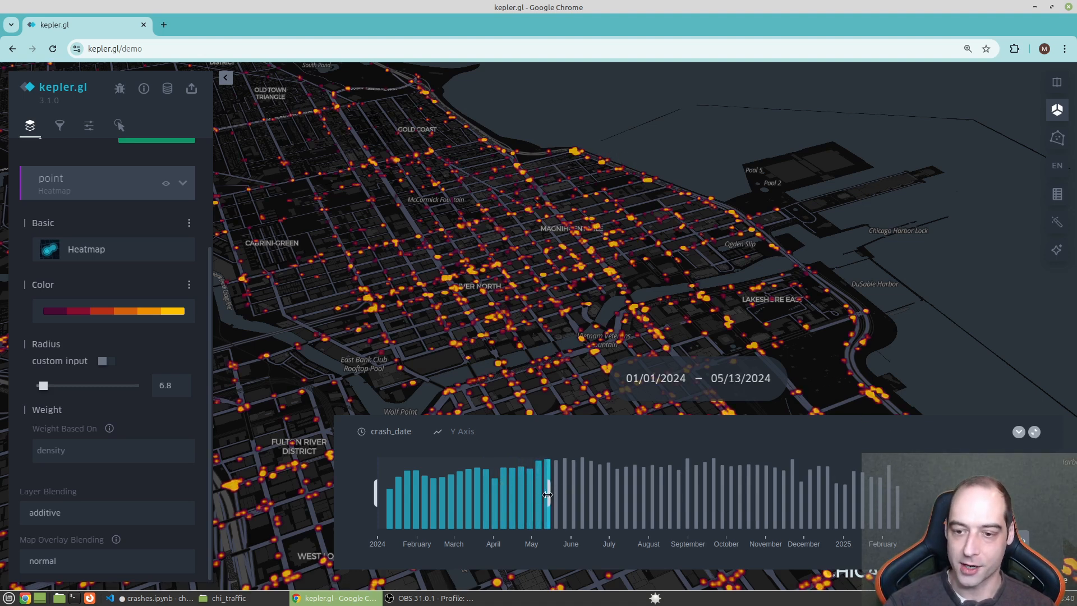
Reset the time window to 01/01/2024, launch Peek and stretch its capture area over the map
left_click_drag(546, 494, 376, 491)
type("peek")
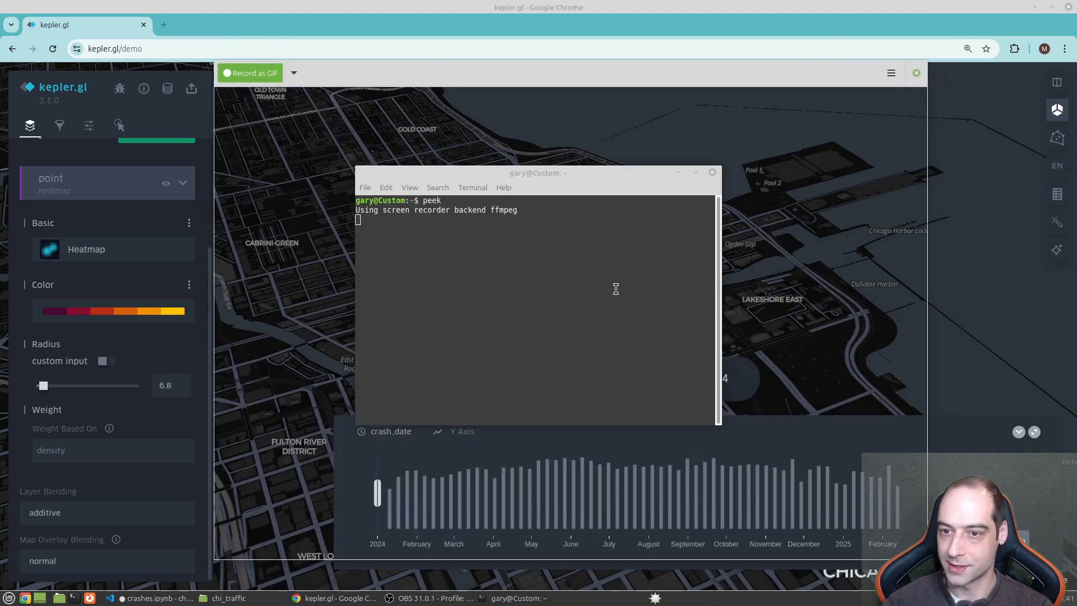
left_click(711, 172)
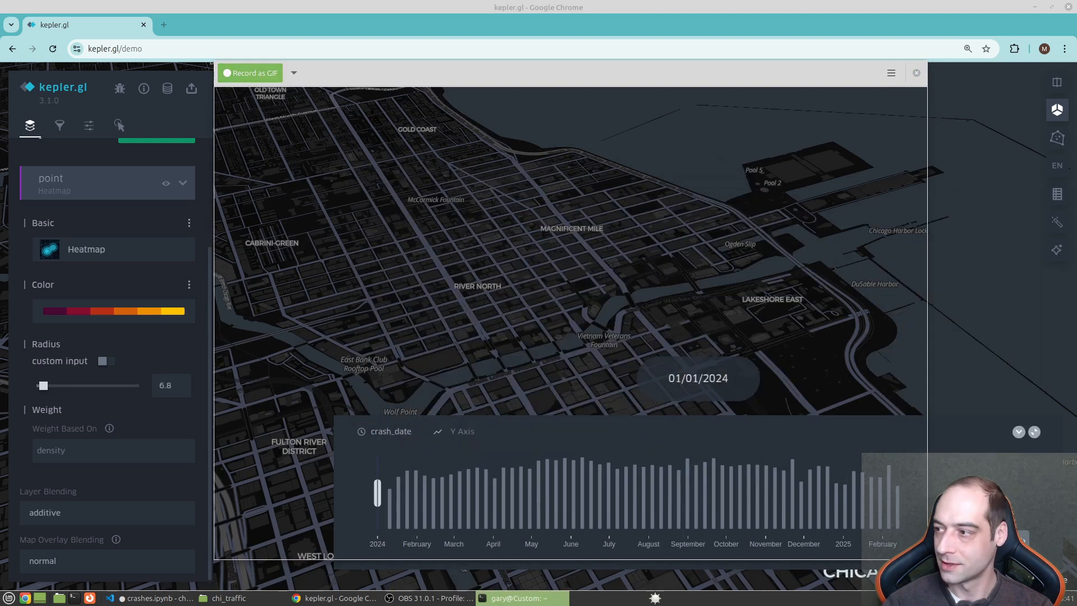
left_click_drag(377, 490, 876, 490)
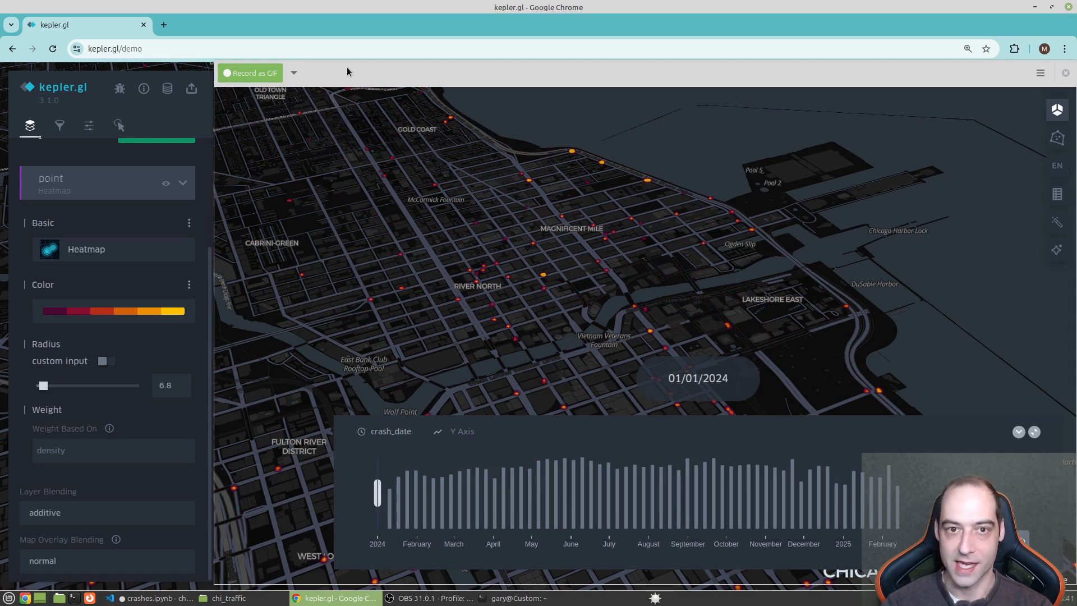
Record the heatmap animation playing through 2024 as a GIF, then stop to render it
left_click(250, 73)
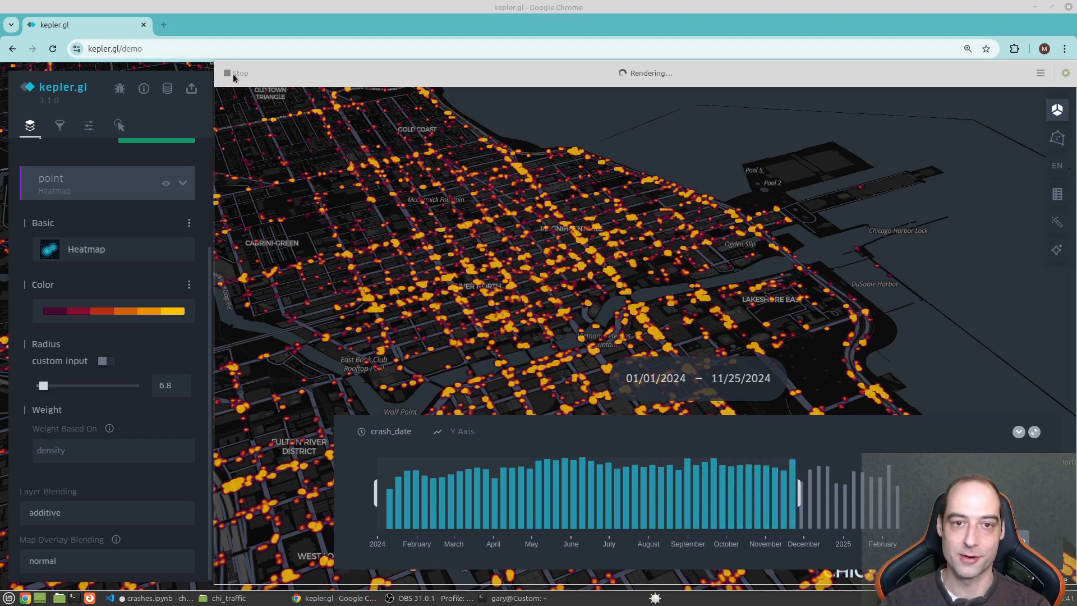
left_click(235, 73)
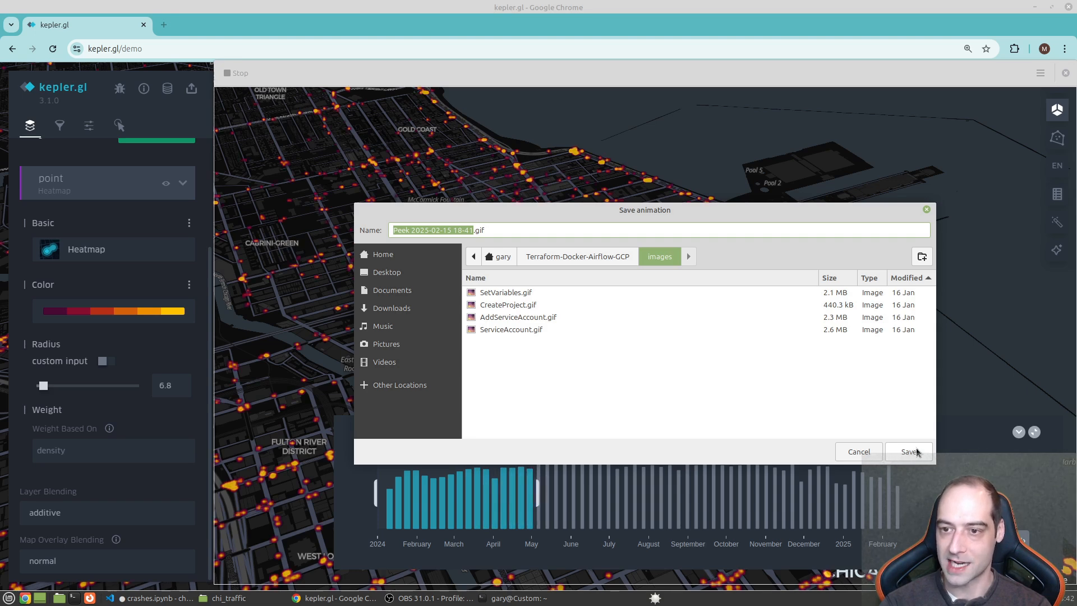
left_click(909, 451)
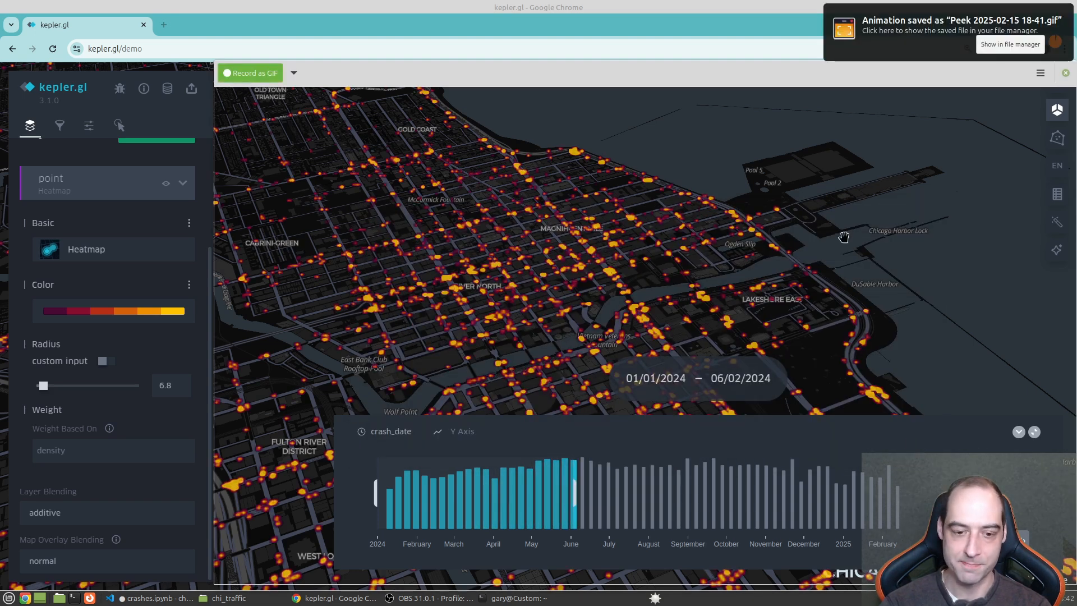
left_click(1009, 45)
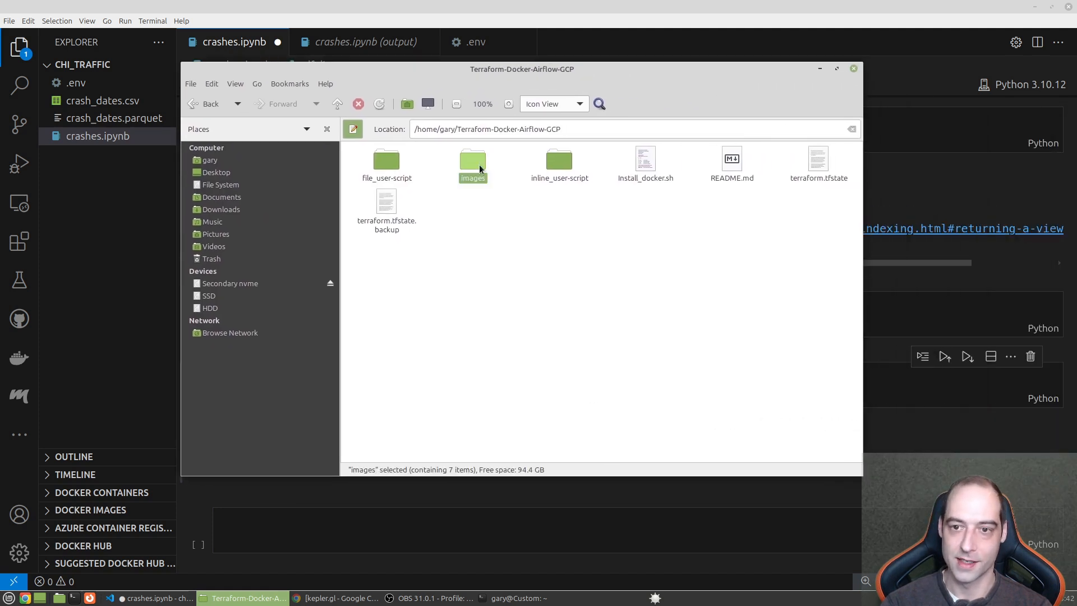
double_click(472, 159)
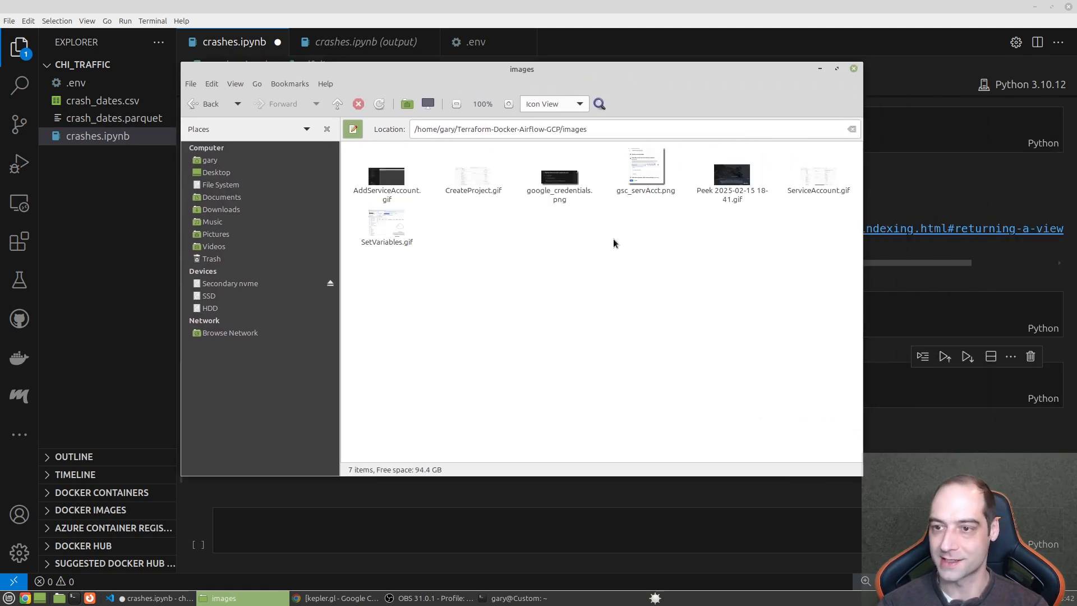
mouse_move(561, 265)
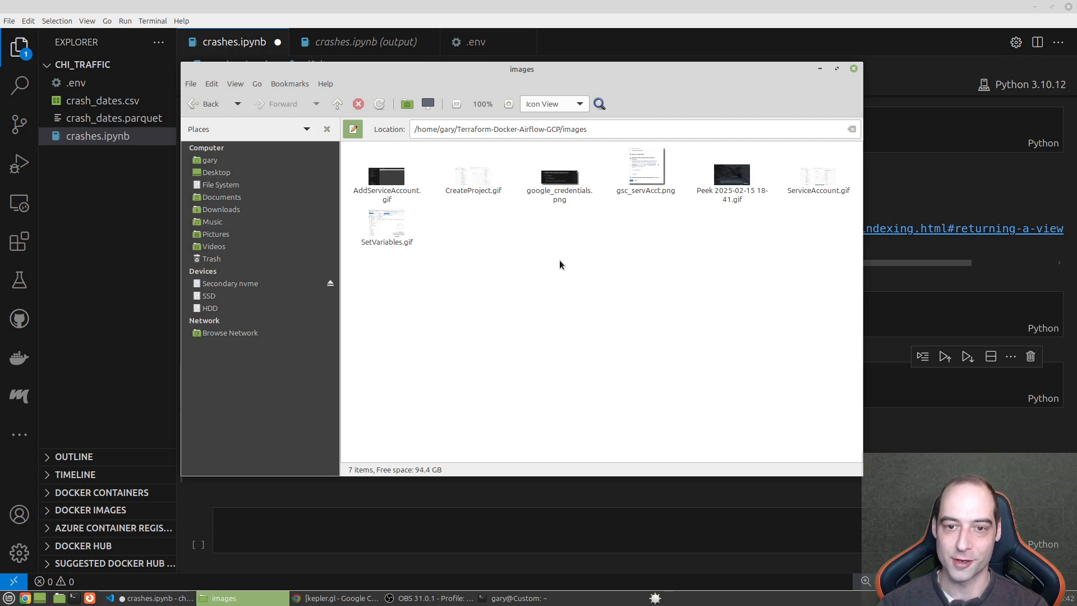
mouse_move(853, 367)
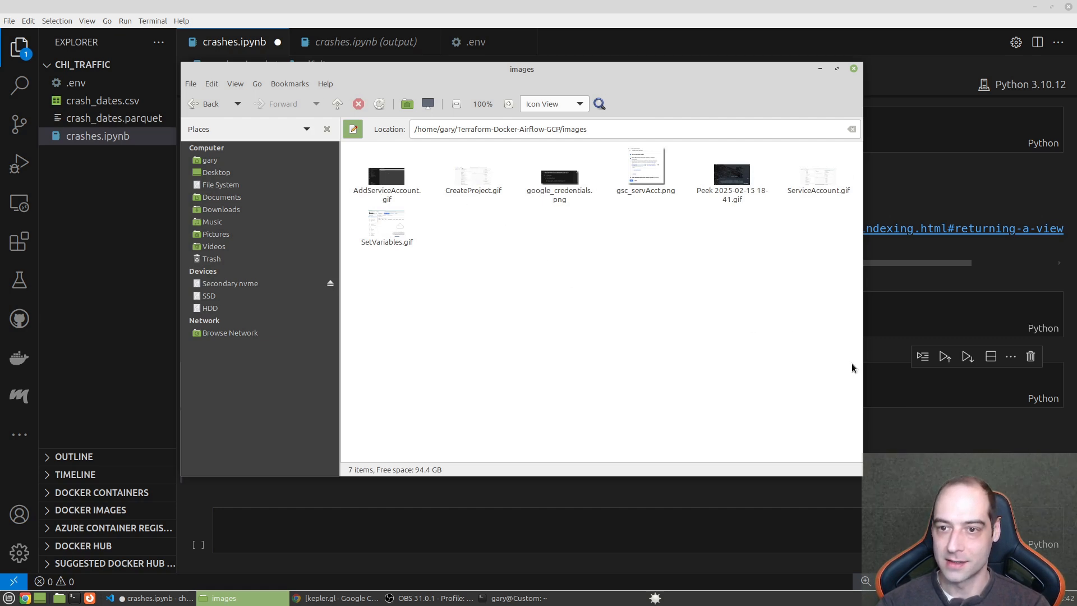
mouse_move(816, 220)
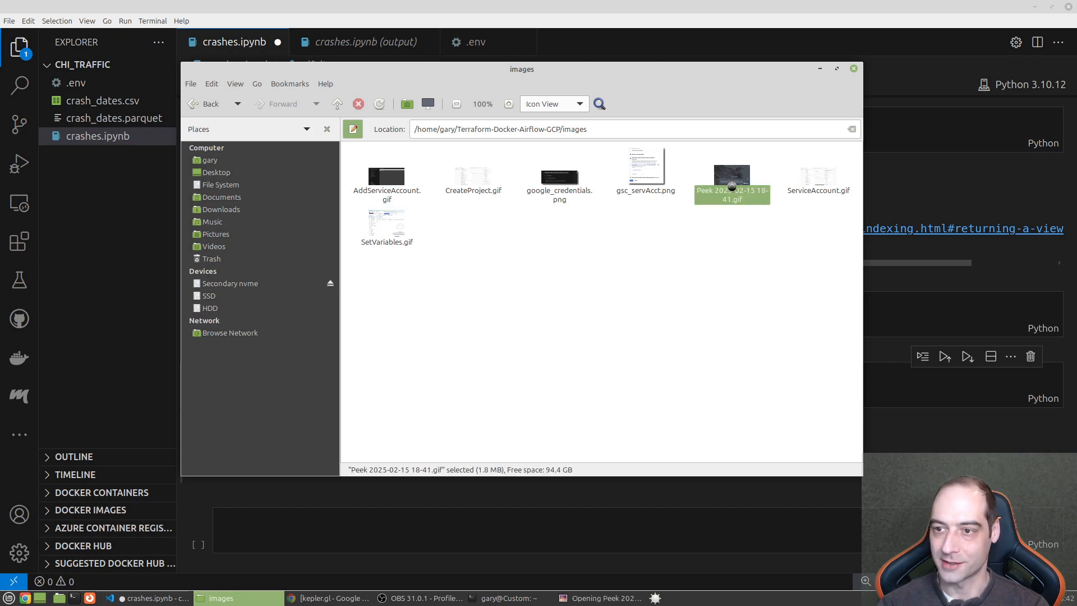
double_click(732, 175)
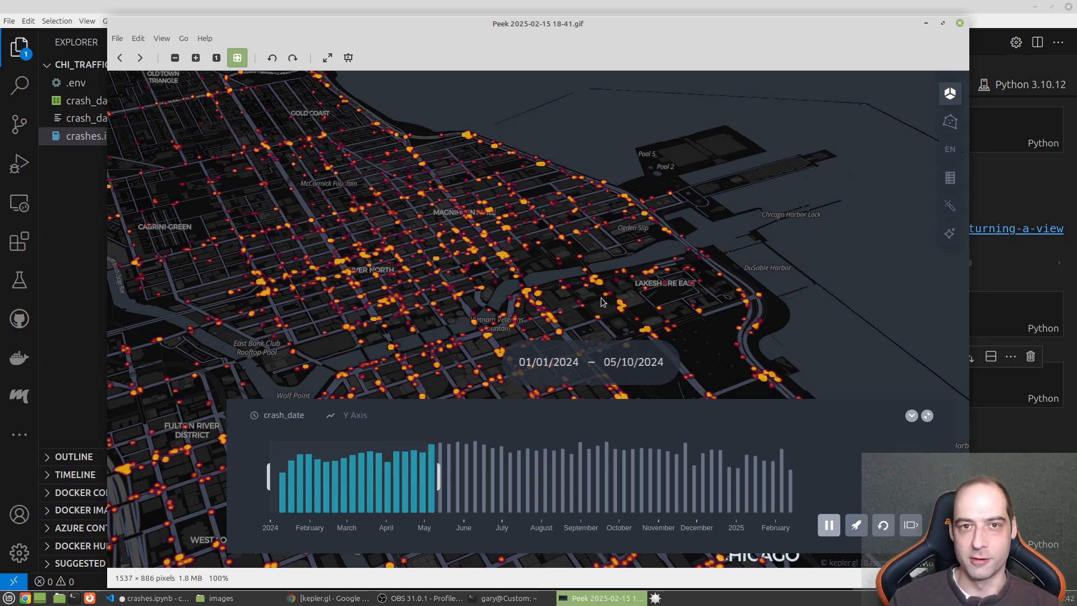
left_click_drag(439, 473, 482, 474)
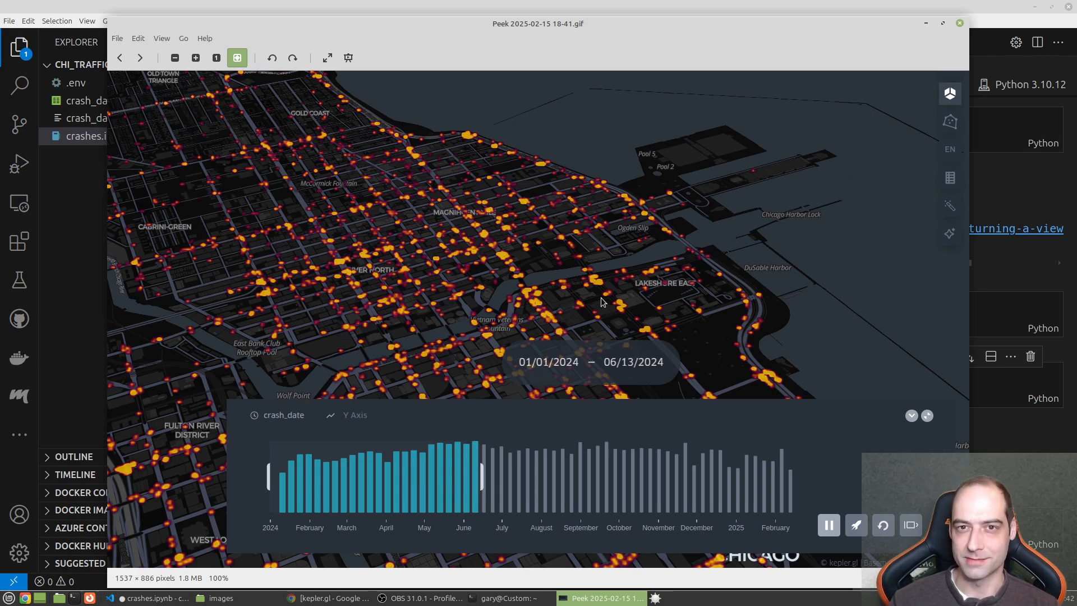
left_click_drag(481, 474, 525, 474)
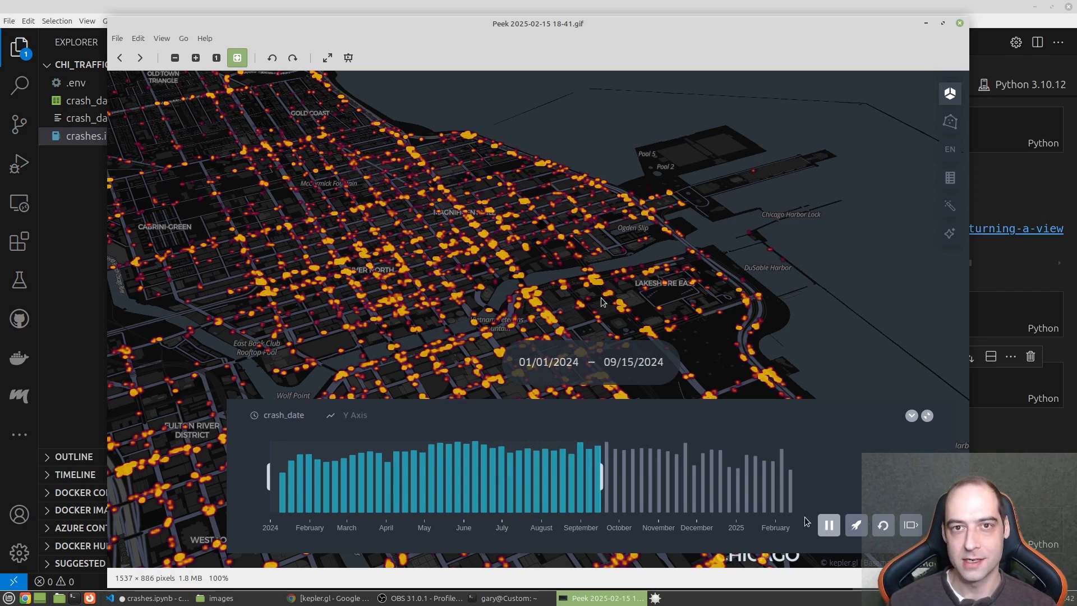
left_click_drag(602, 476, 650, 475)
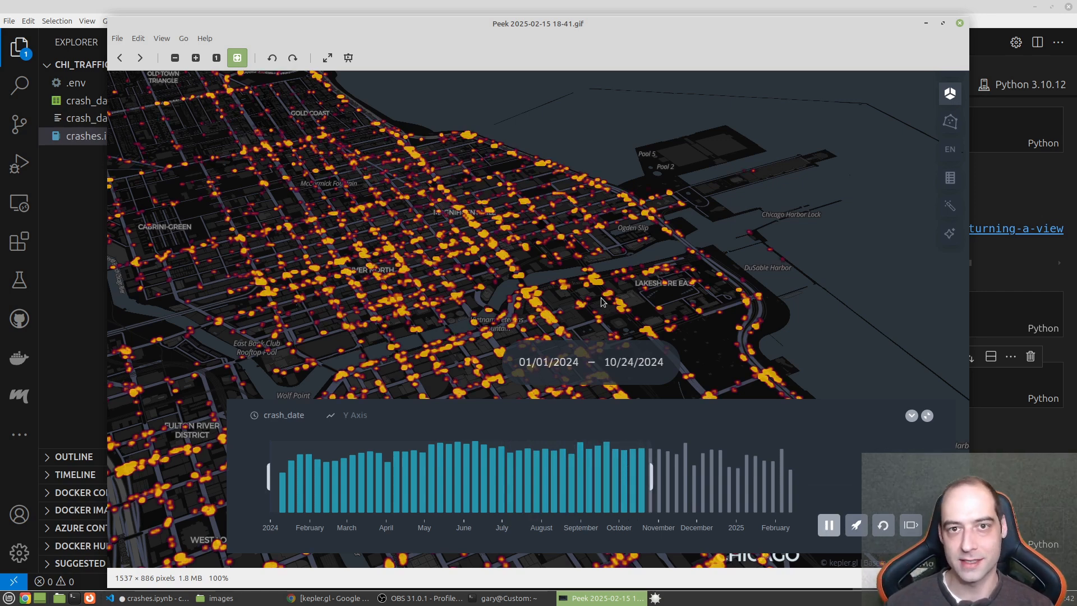
left_click(828, 525)
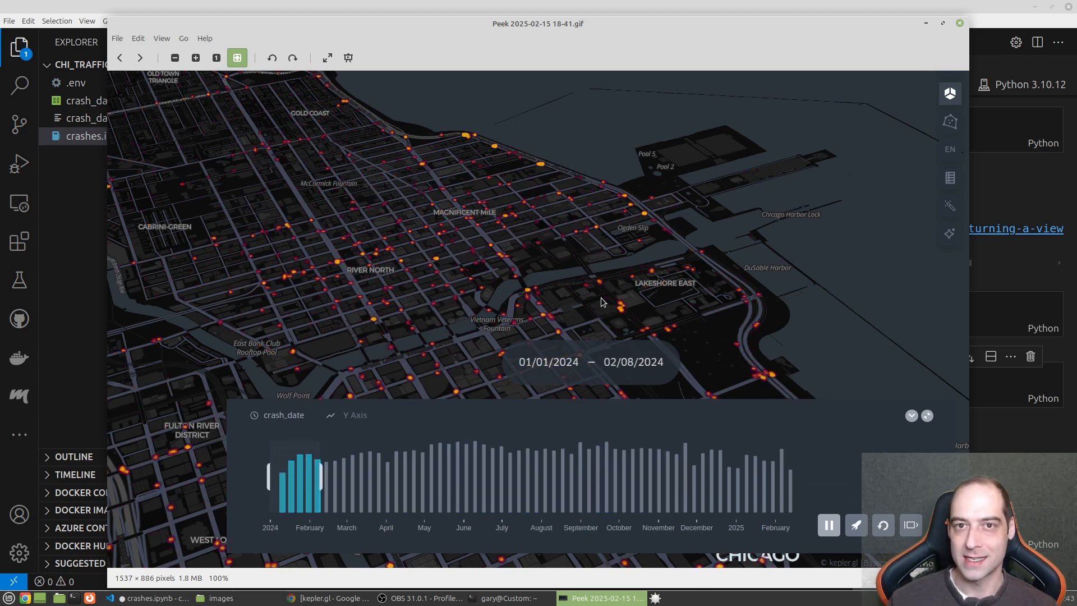
left_click_drag(323, 473, 356, 473)
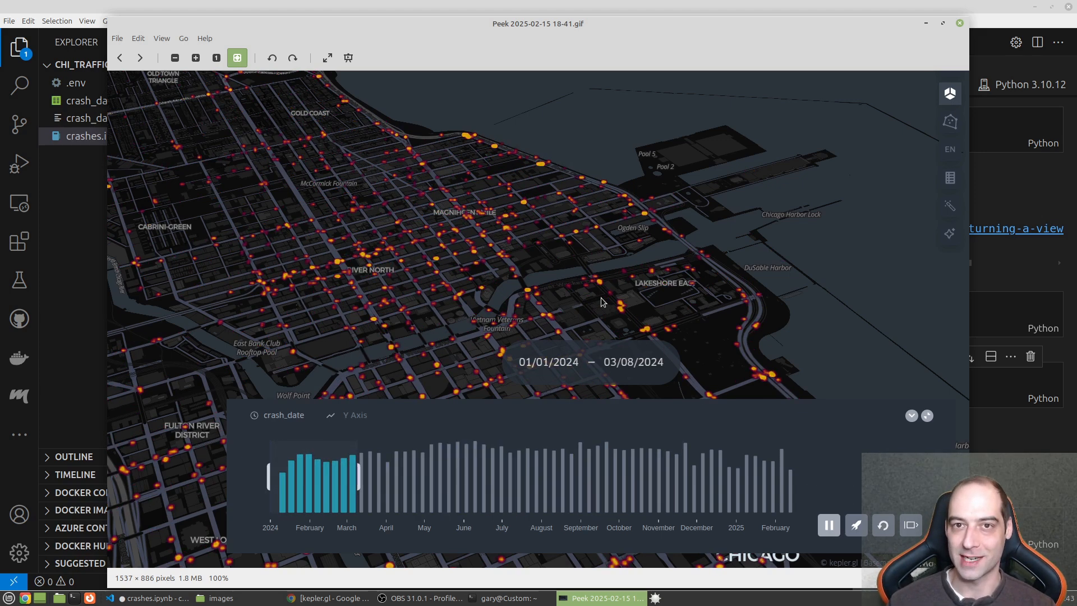